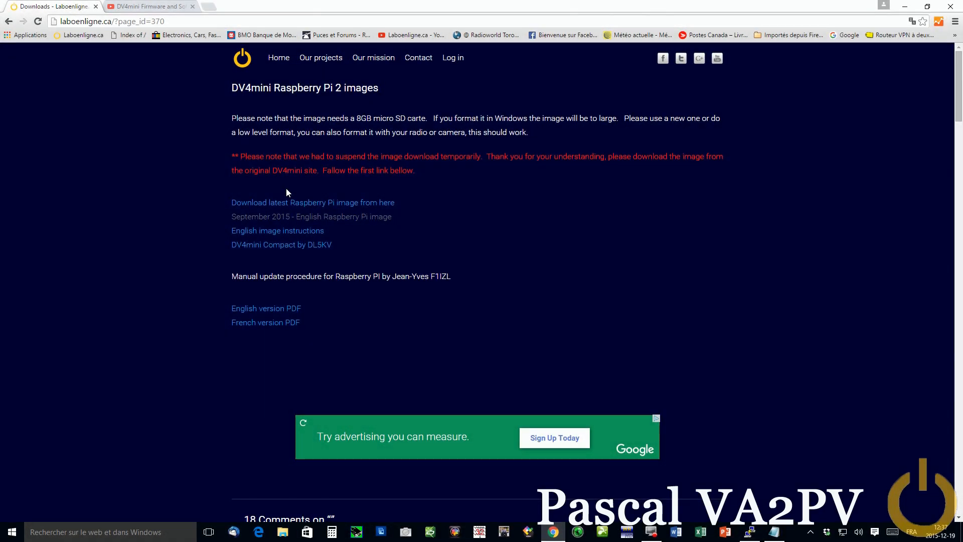
mouse_move(398, 169)
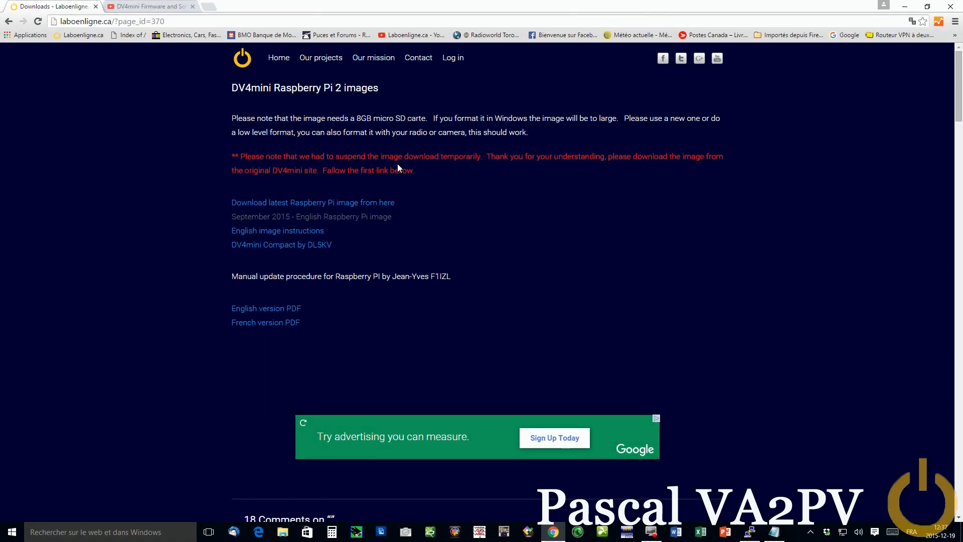
mouse_move(404, 170)
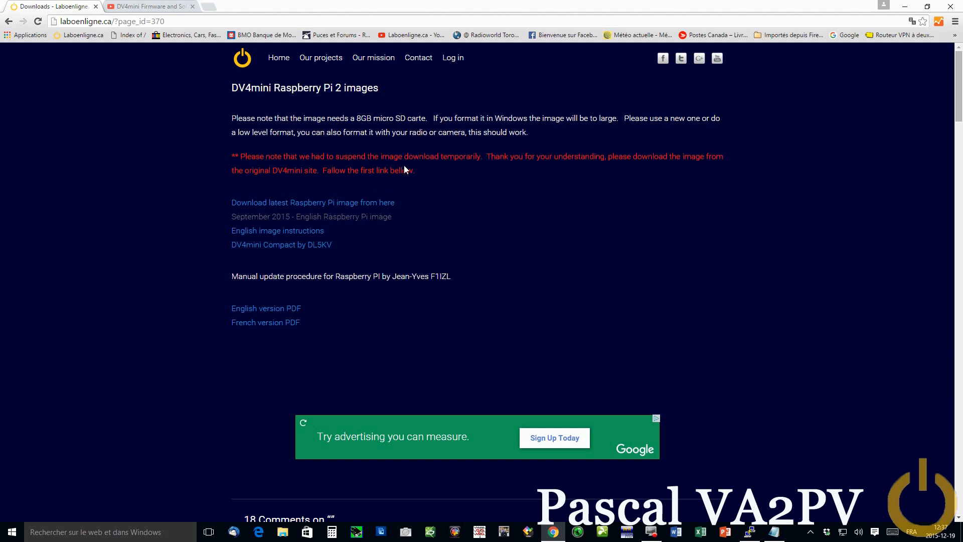
mouse_move(225, 159)
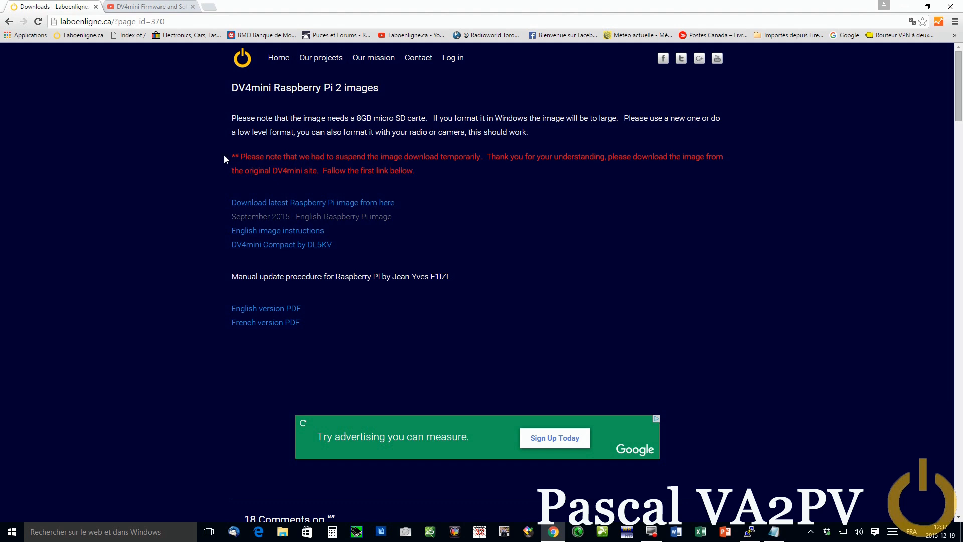
mouse_move(181, 207)
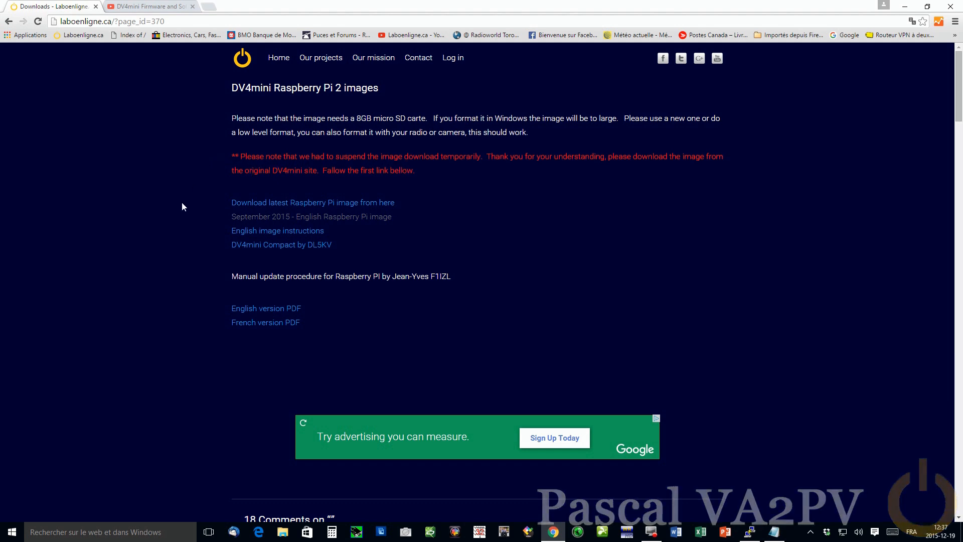
mouse_move(192, 228)
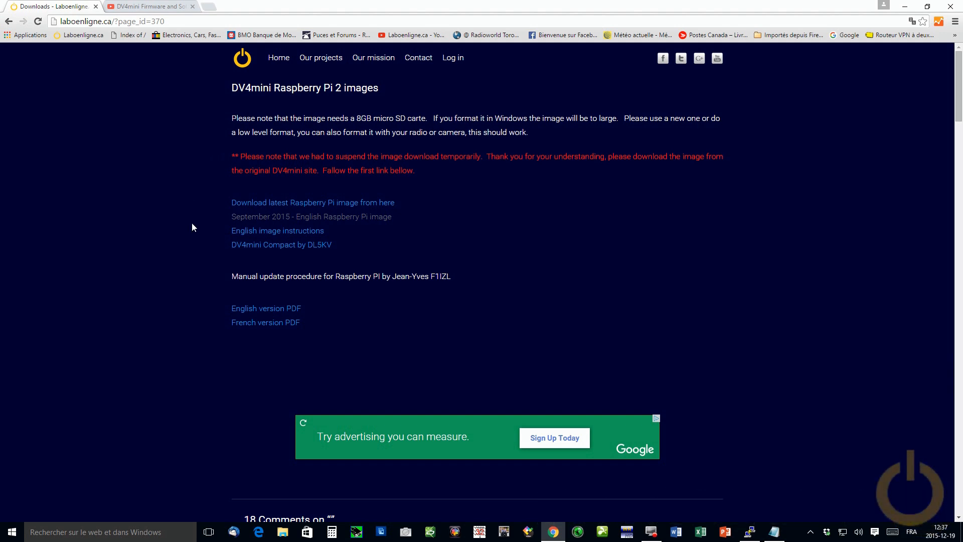
mouse_move(226, 211)
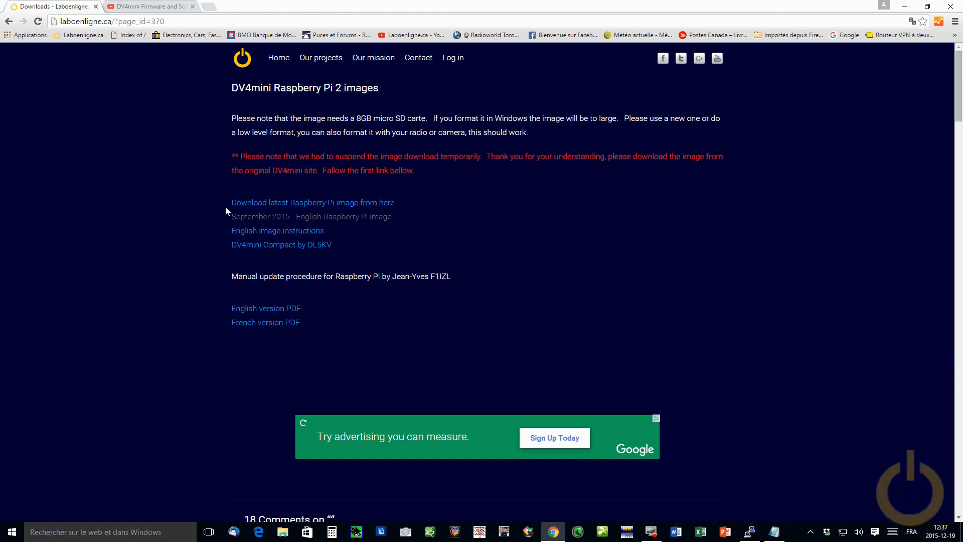
mouse_move(248, 216)
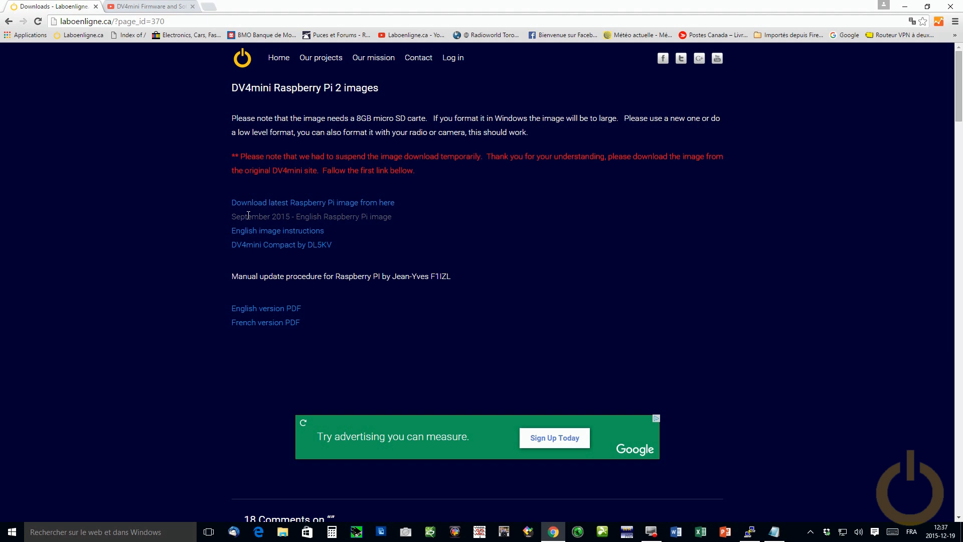
mouse_move(282, 217)
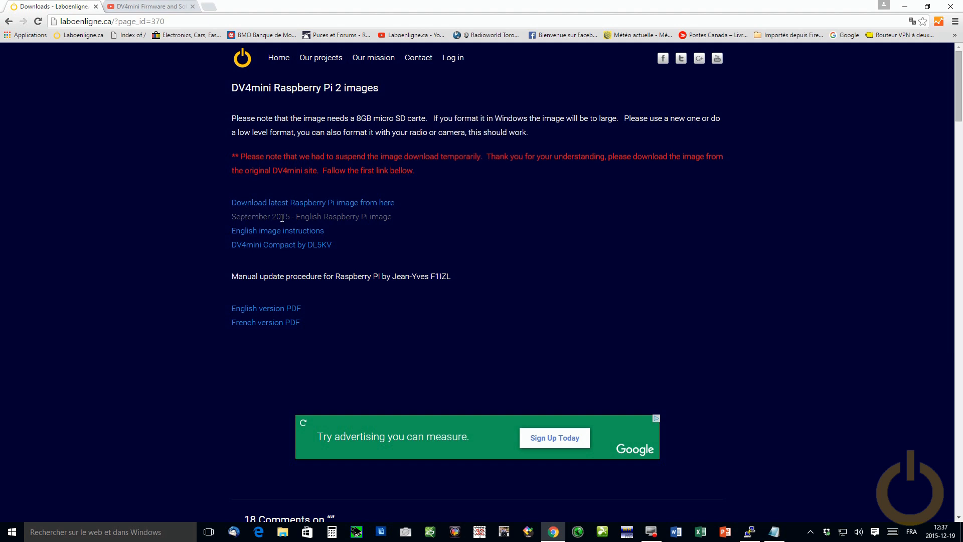
mouse_move(435, 221)
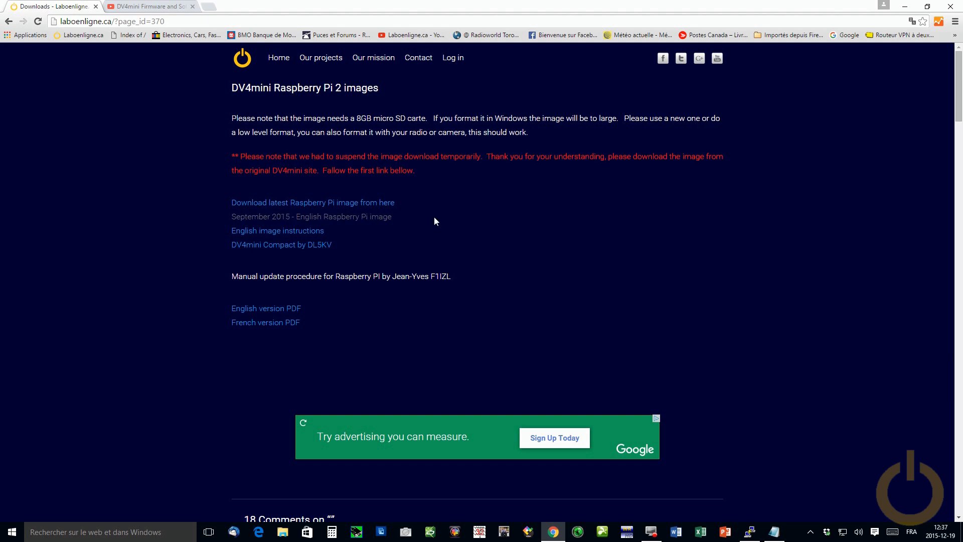
mouse_move(440, 216)
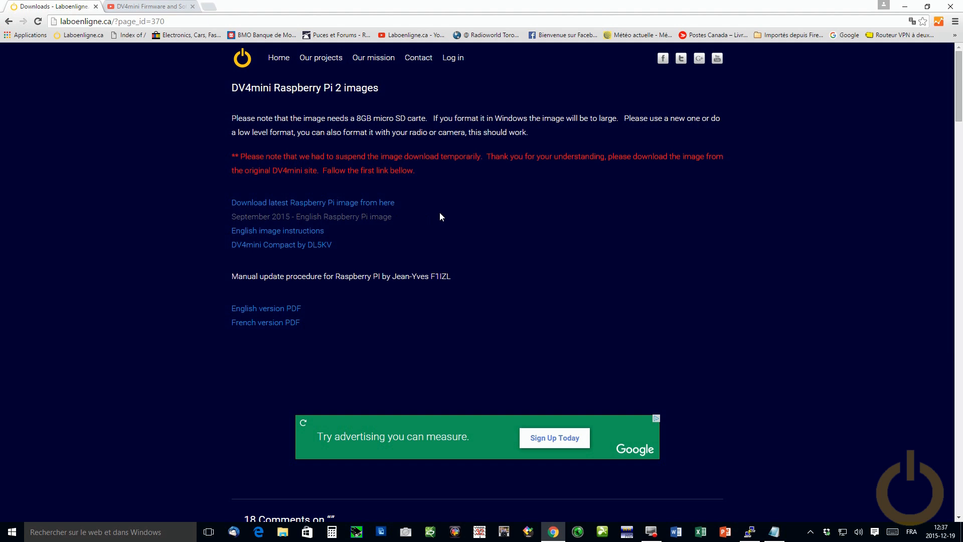
mouse_move(391, 215)
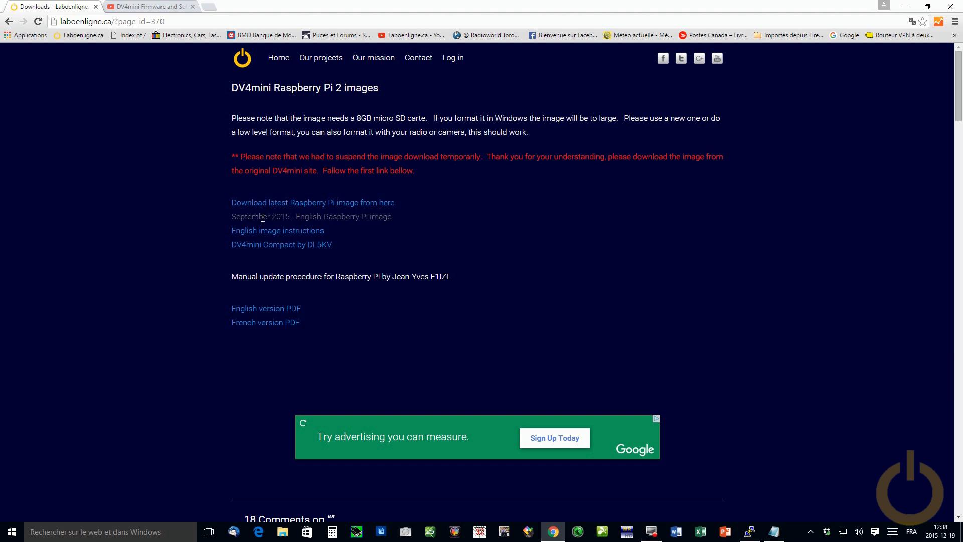
mouse_move(213, 212)
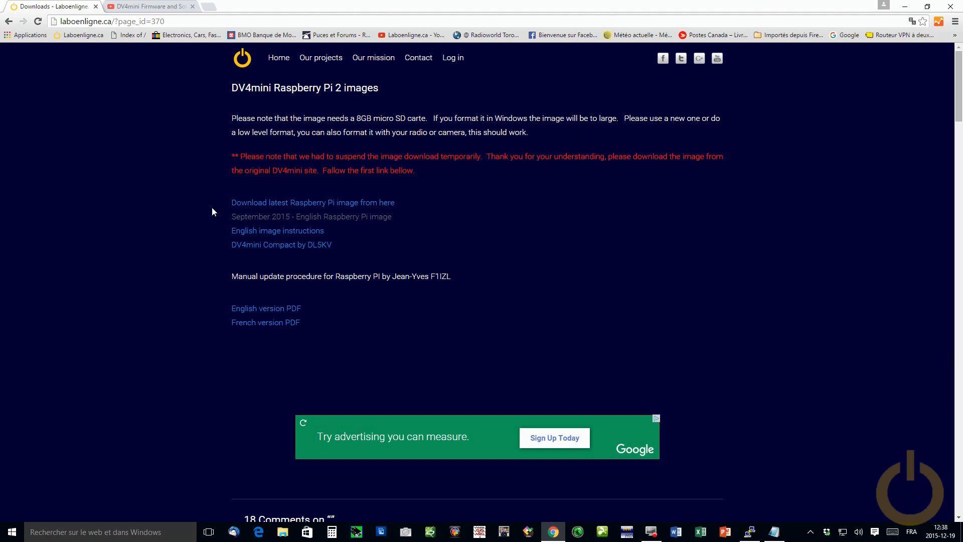
mouse_move(206, 201)
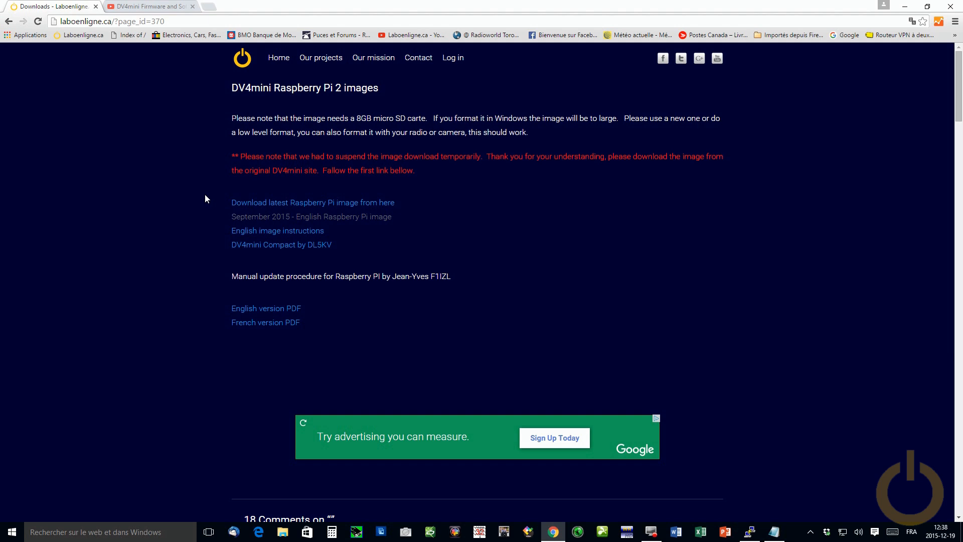
mouse_move(212, 212)
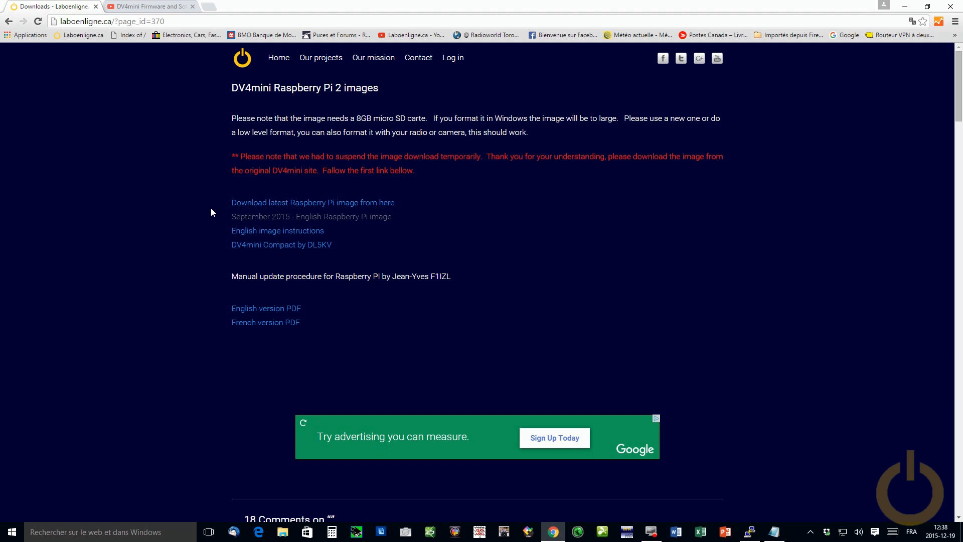
mouse_move(312, 202)
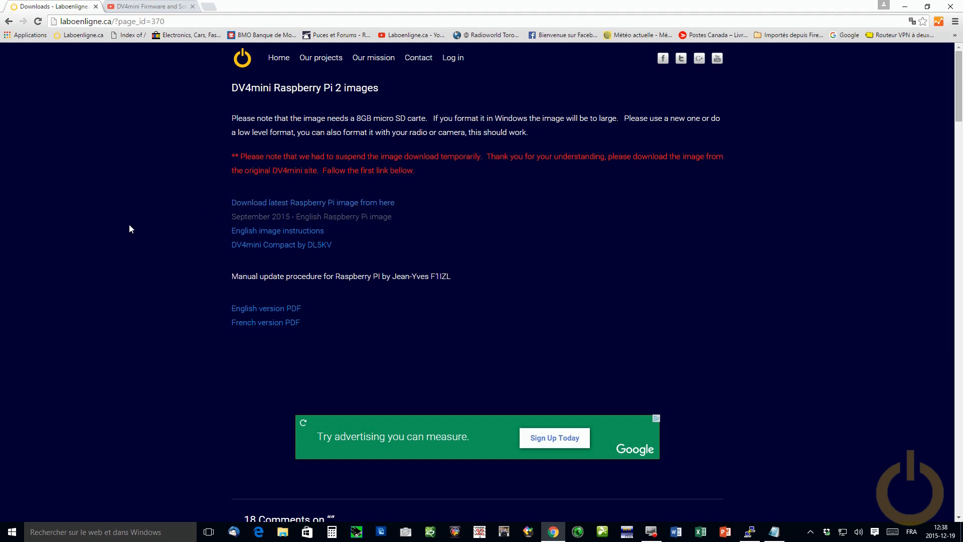
mouse_move(158, 249)
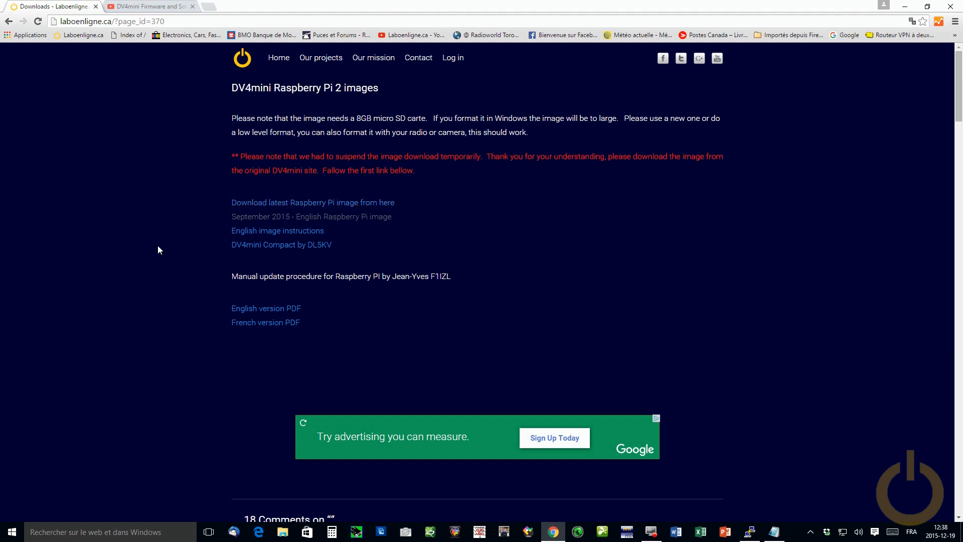
mouse_move(277, 230)
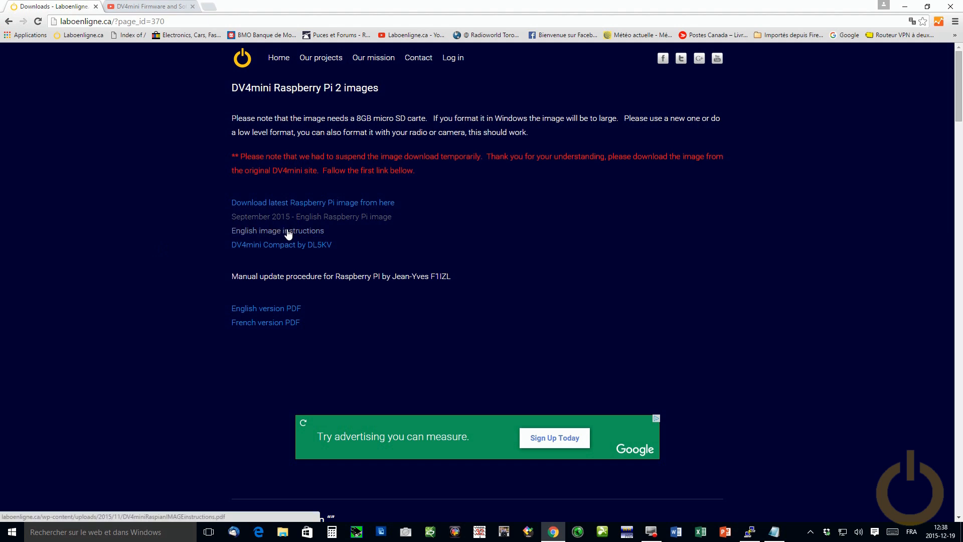
Open the English image instructions PDF, skim it, then return to the downloads page tab.
left_click(278, 230)
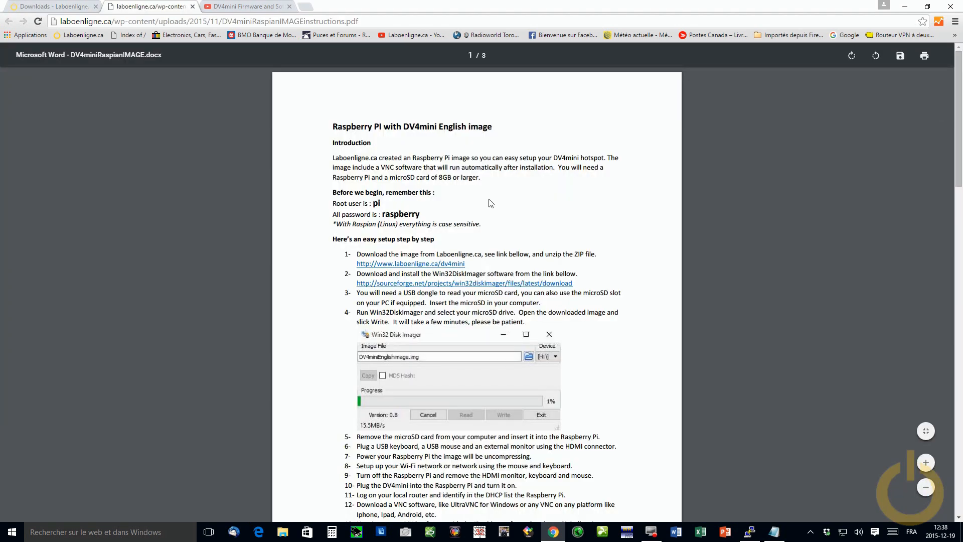
mouse_move(522, 174)
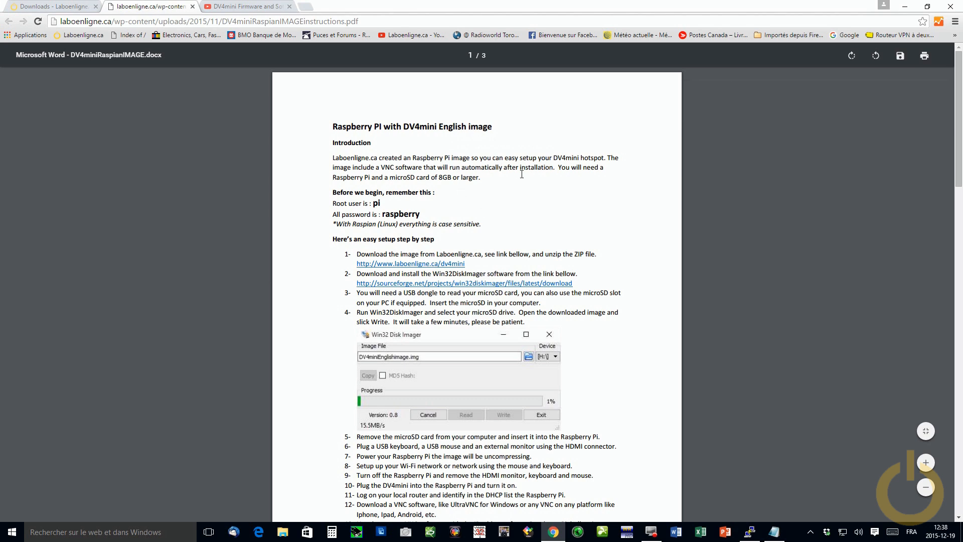
scroll("down", 3)
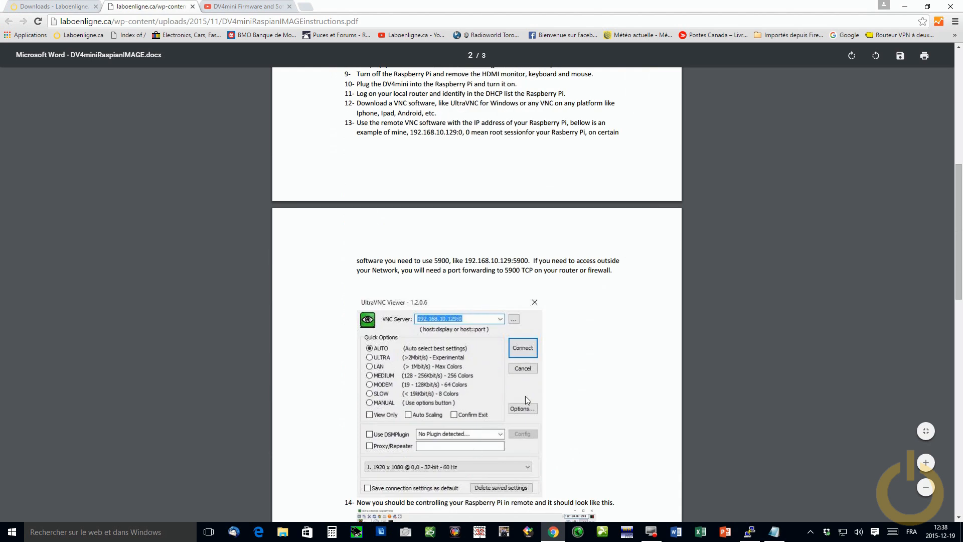
scroll("up", 3)
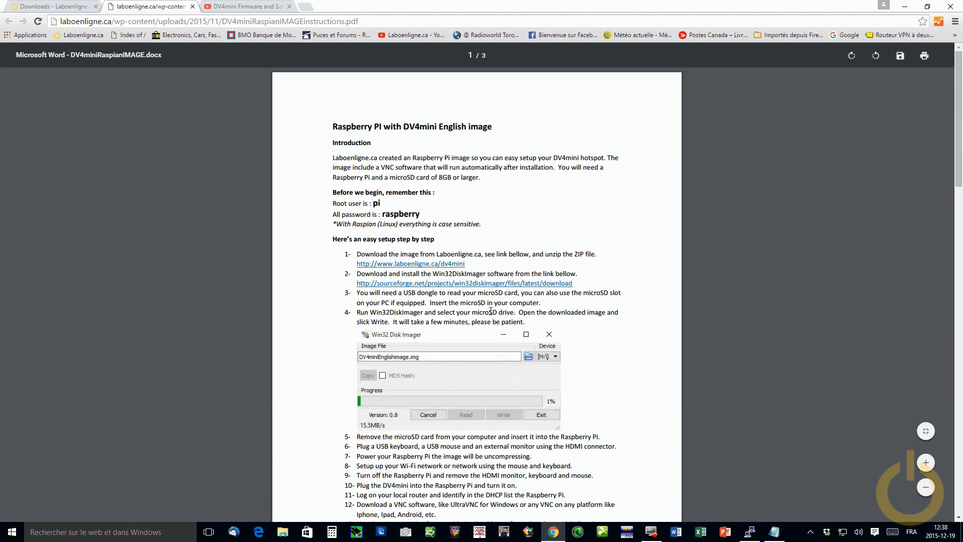
left_click(52, 6)
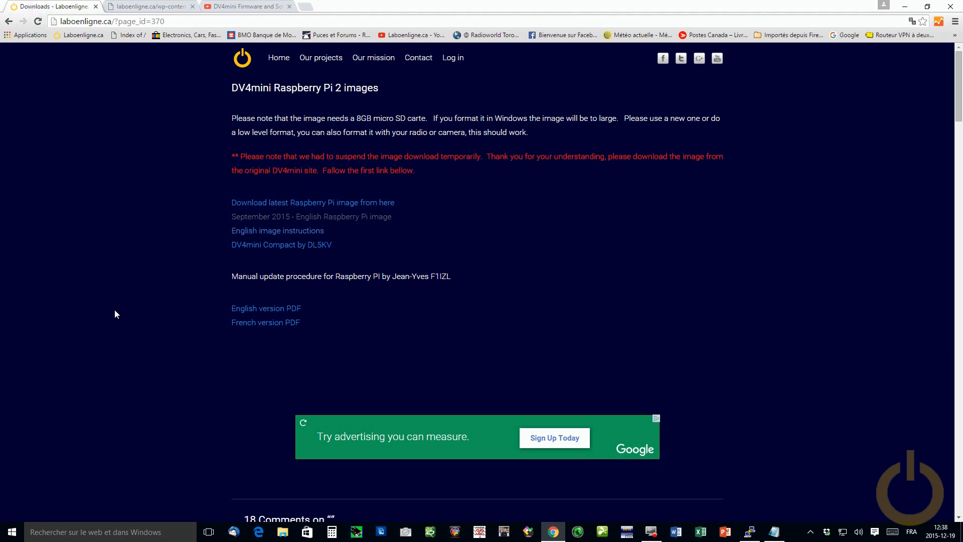
mouse_move(190, 229)
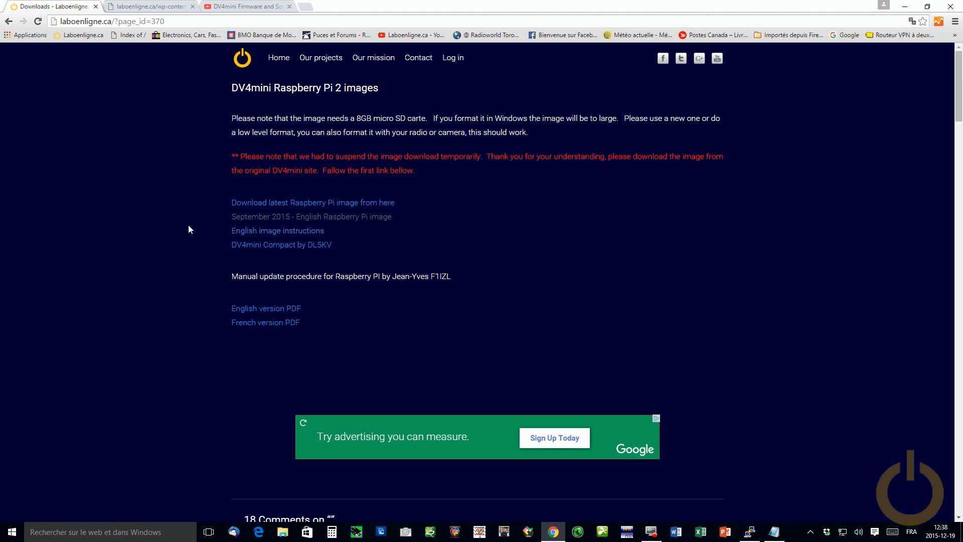
mouse_move(353, 203)
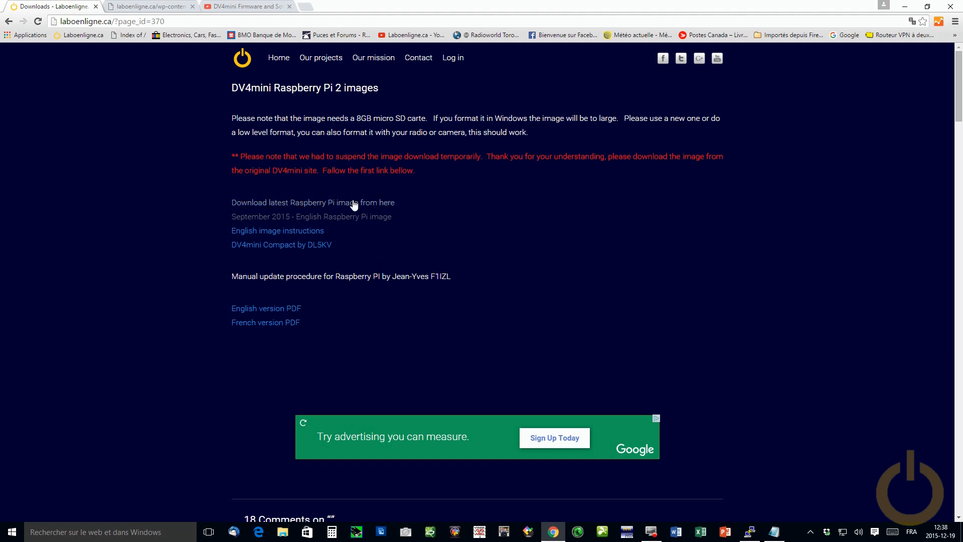
mouse_move(810, 496)
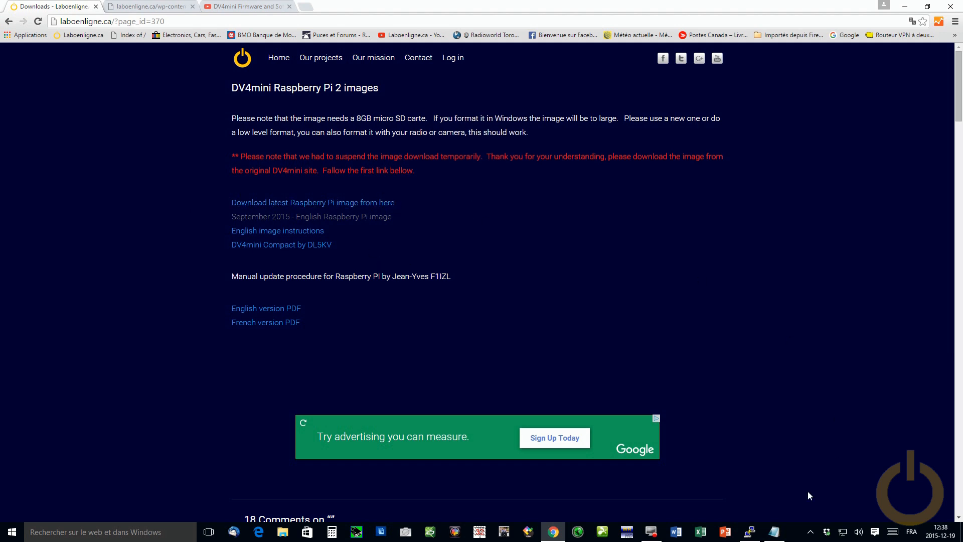
mouse_move(195, 5)
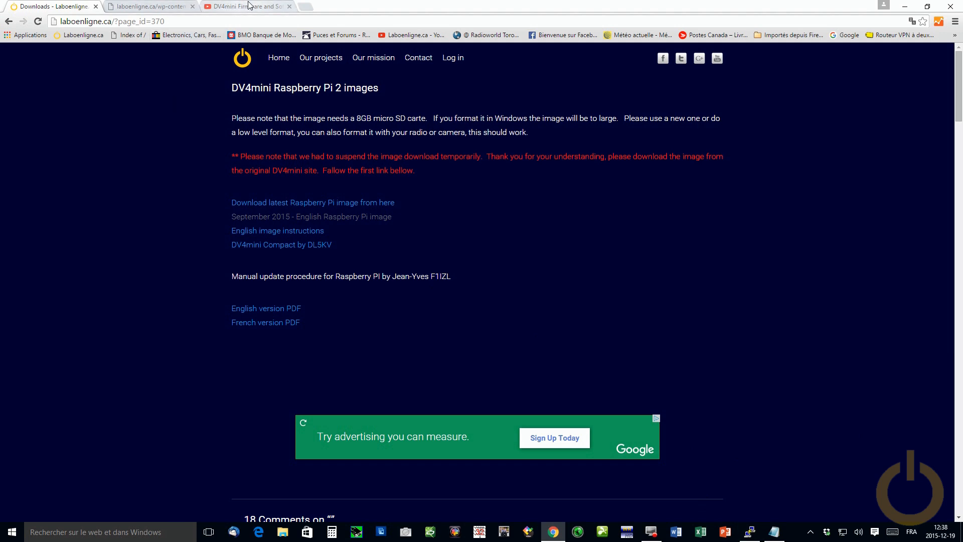
Switch to the DV4mini upgrade video tab and play it full screen.
left_click(240, 6)
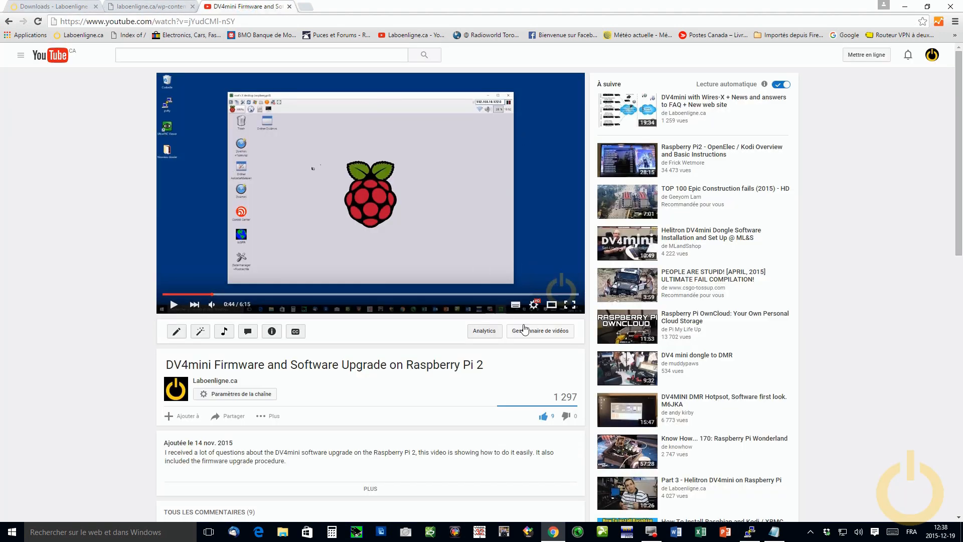
left_click(571, 304)
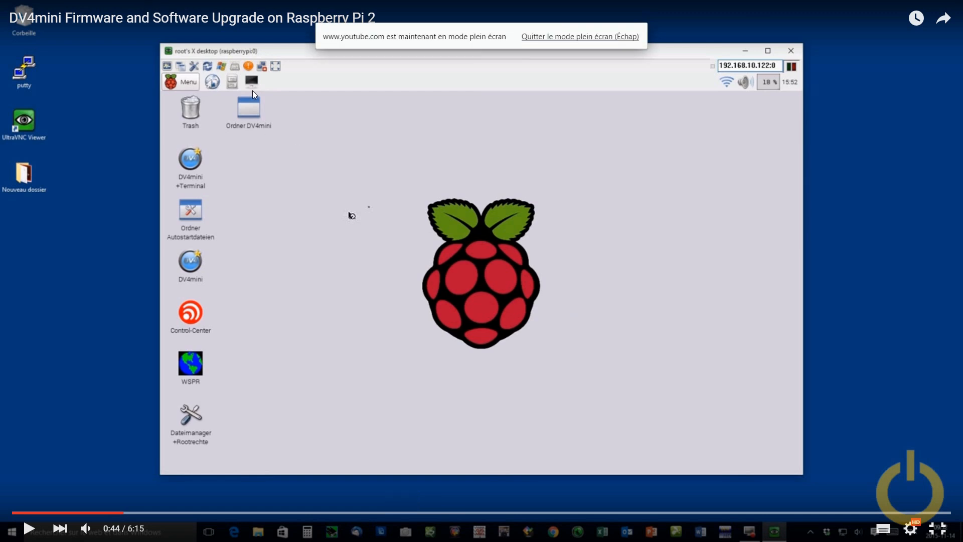
mouse_move(353, 178)
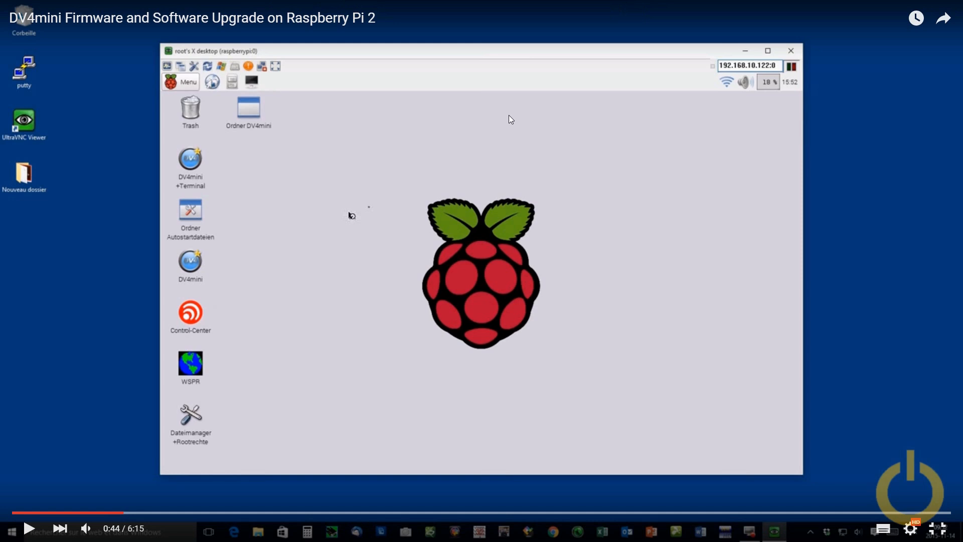
mouse_move(213, 78)
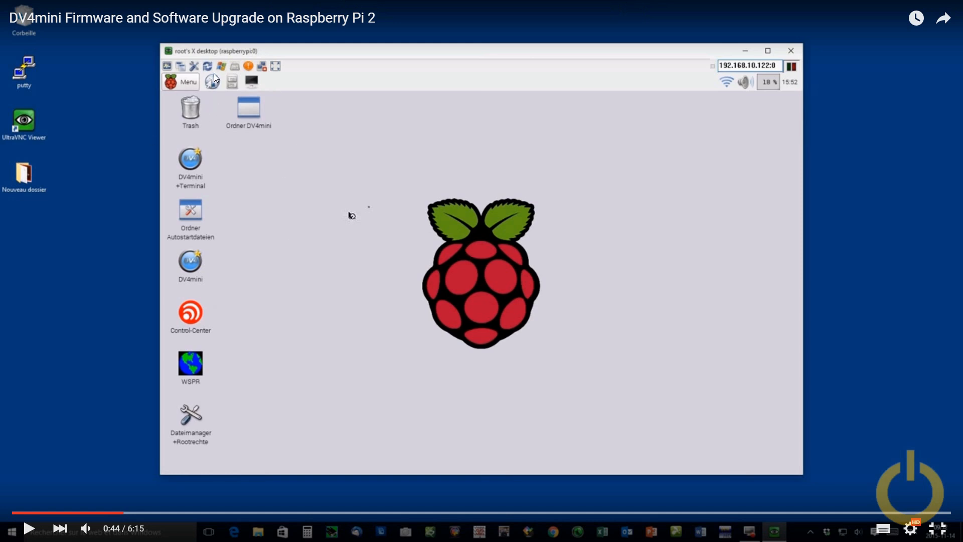
mouse_move(249, 87)
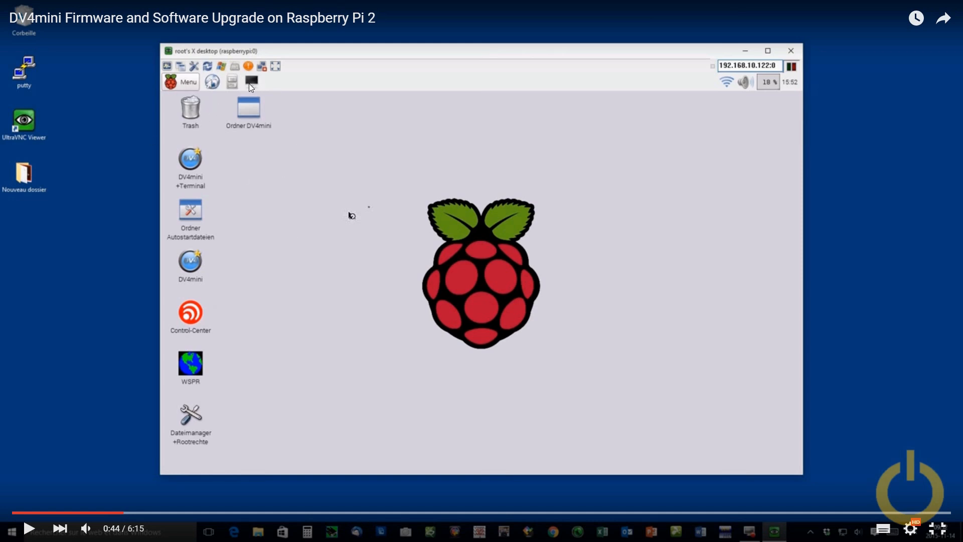
mouse_move(705, 448)
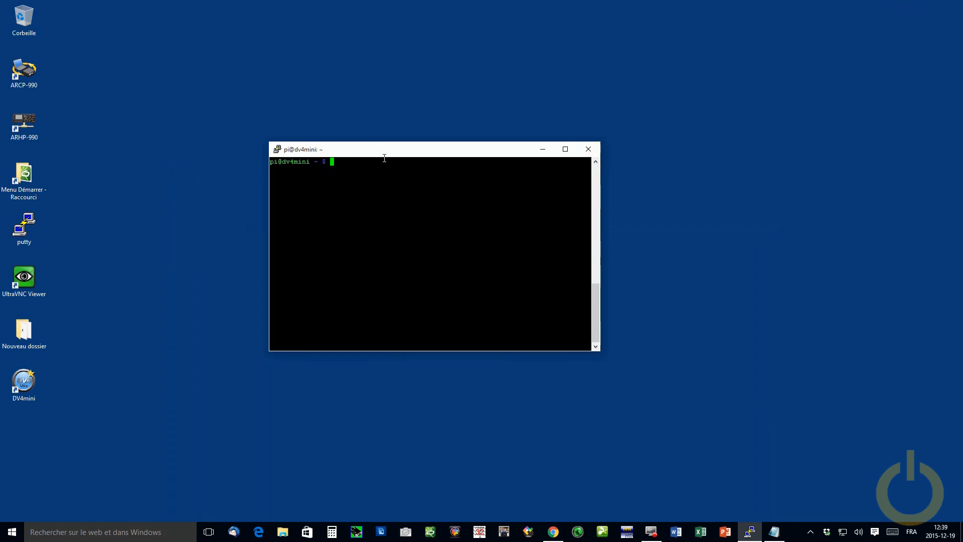
Reposition the PuTTY terminal window on the desktop.
left_click_drag(383, 150, 376, 145)
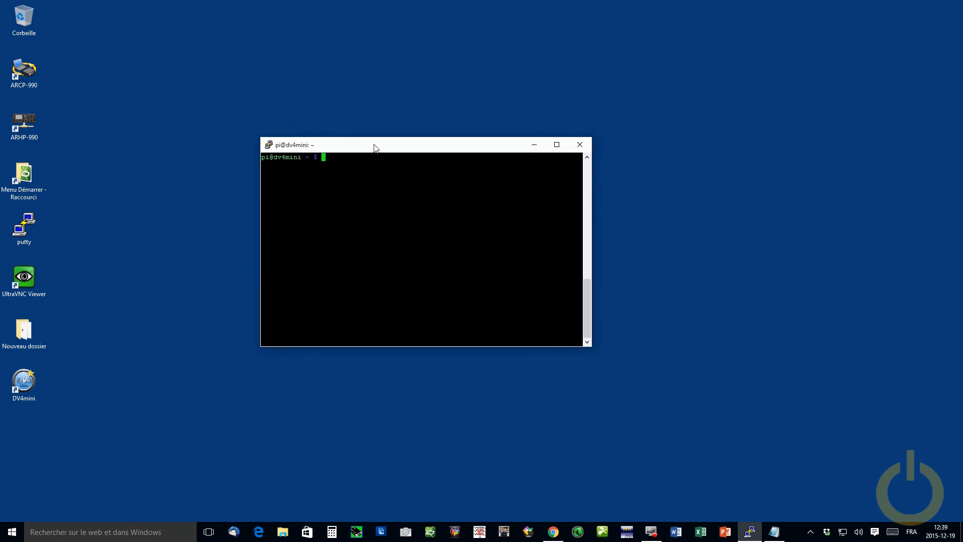
left_click_drag(374, 145, 376, 145)
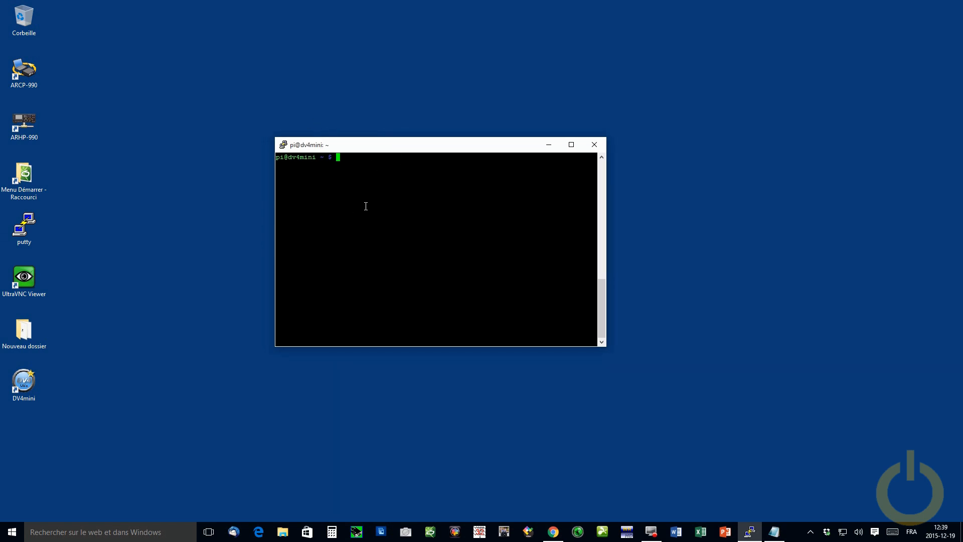
mouse_move(340, 208)
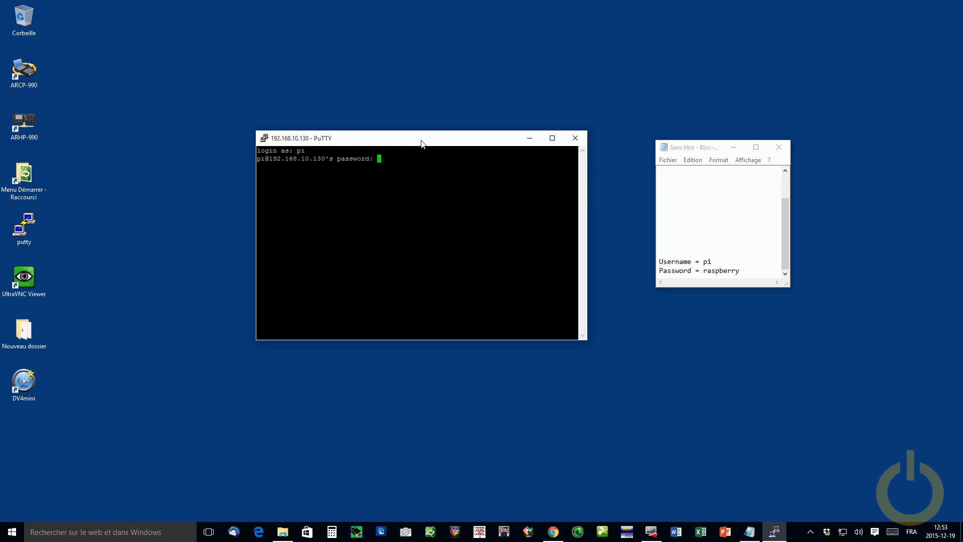
Submit the pi login password, then attempt su, which fails authentication.
key("Return")
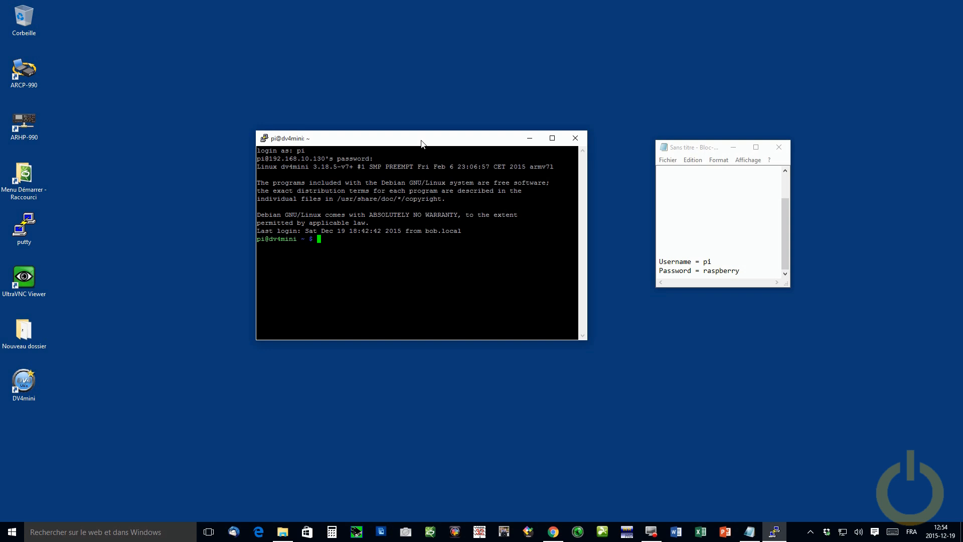
type("su")
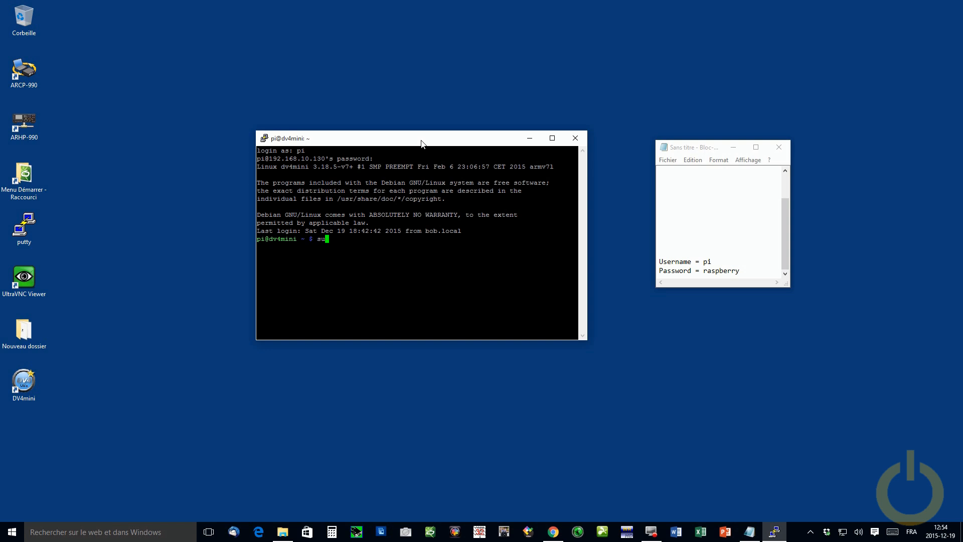
key("Return")
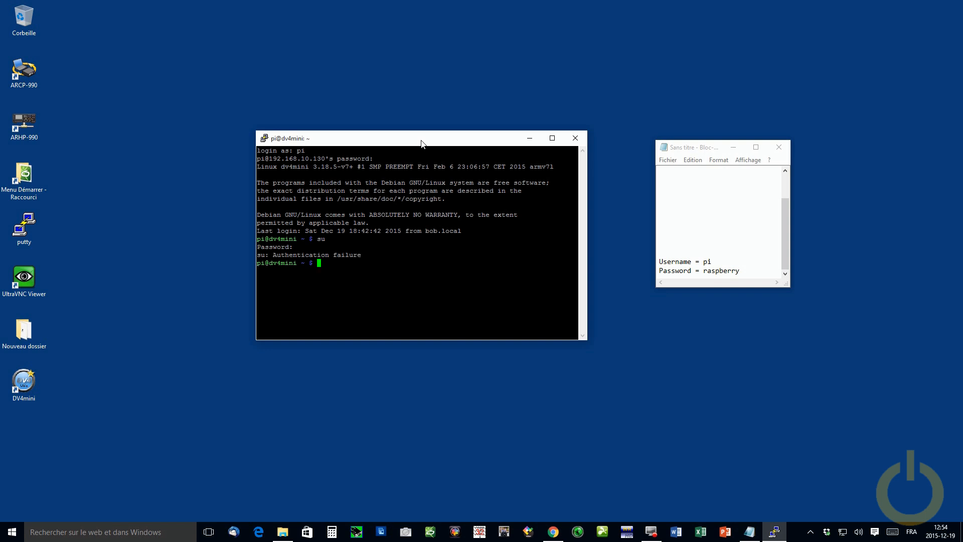
type("su")
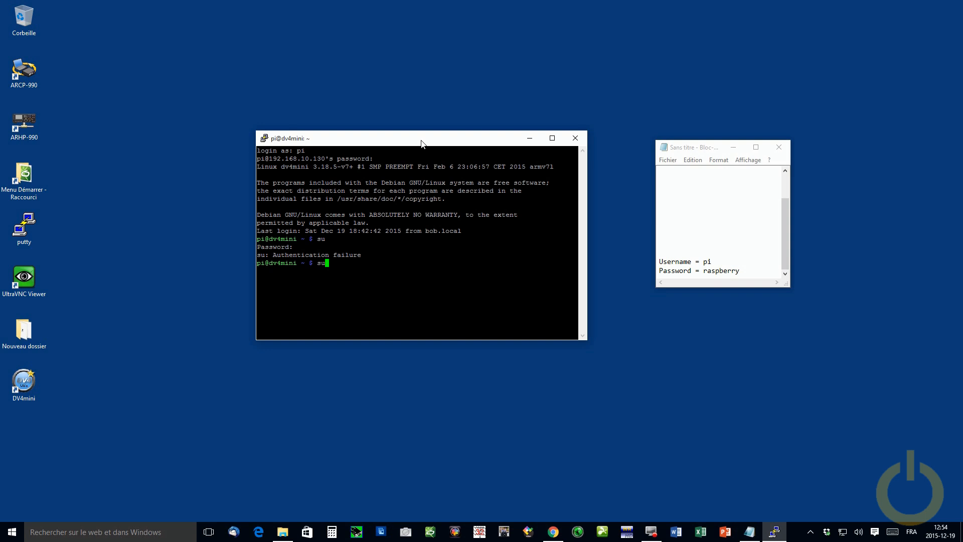
Set a new root password with sudo passwd root, retyping it to confirm.
type("p")
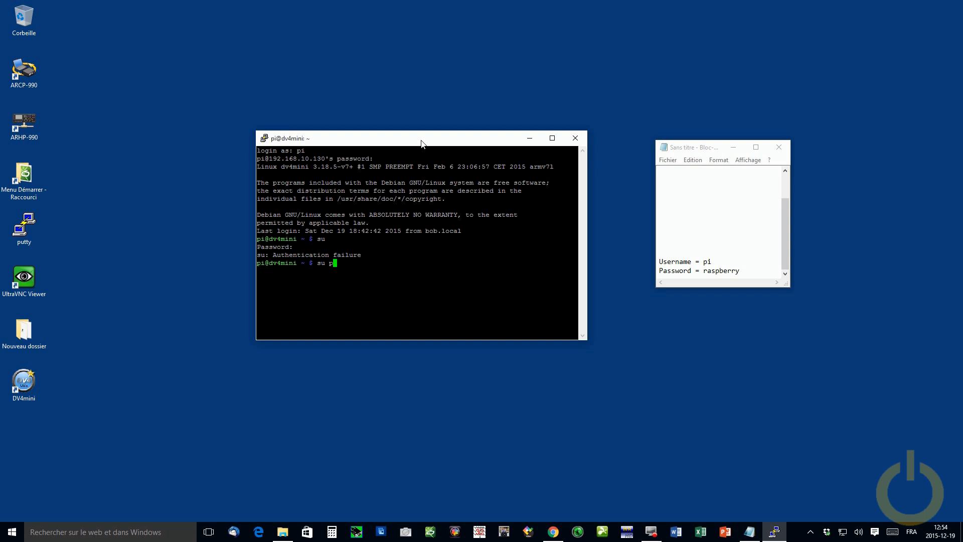
type("asswd")
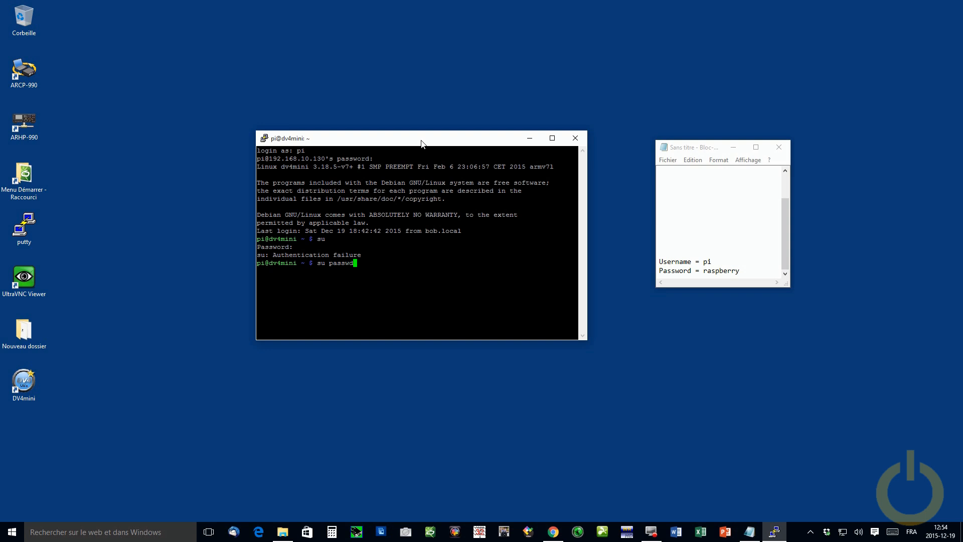
type("roo")
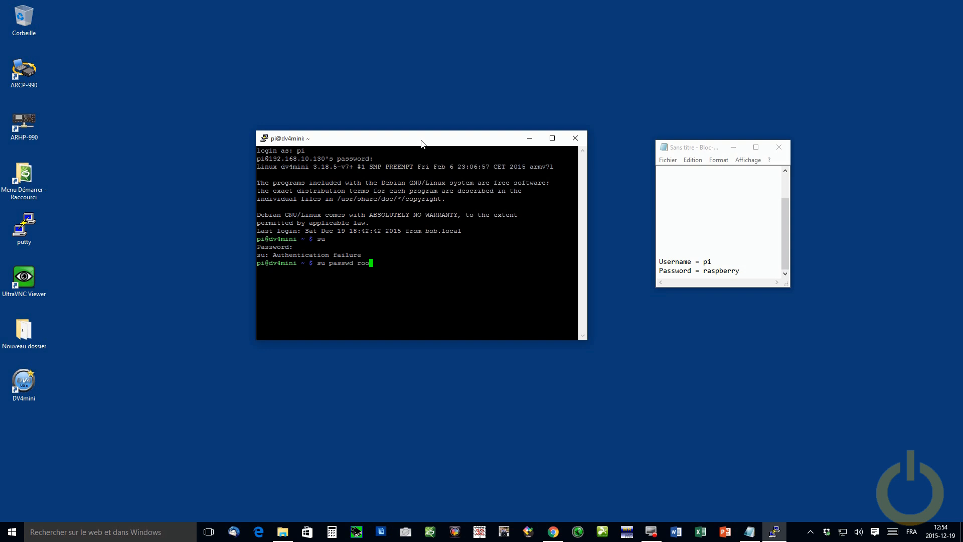
key("Return")
type("siu")
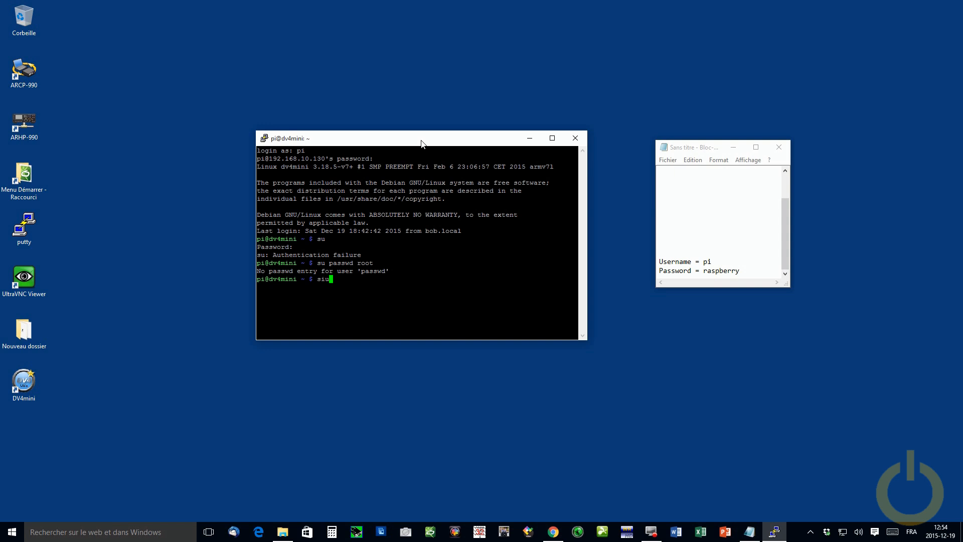
type("sudo")
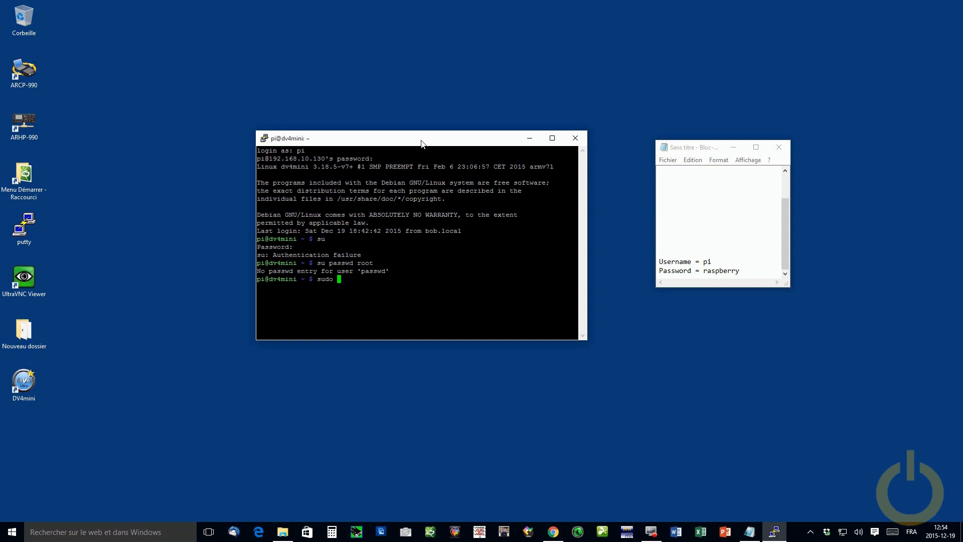
type("passwd ro")
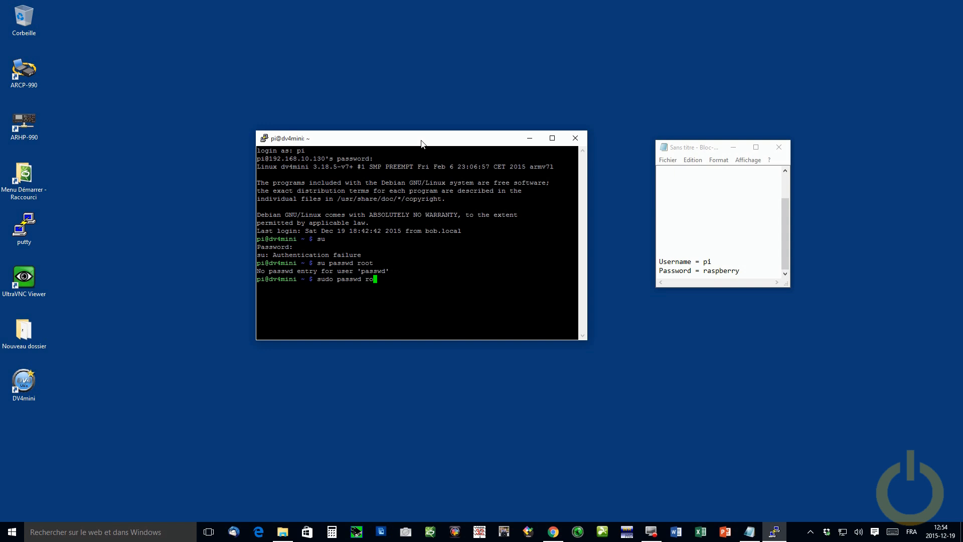
key("Return")
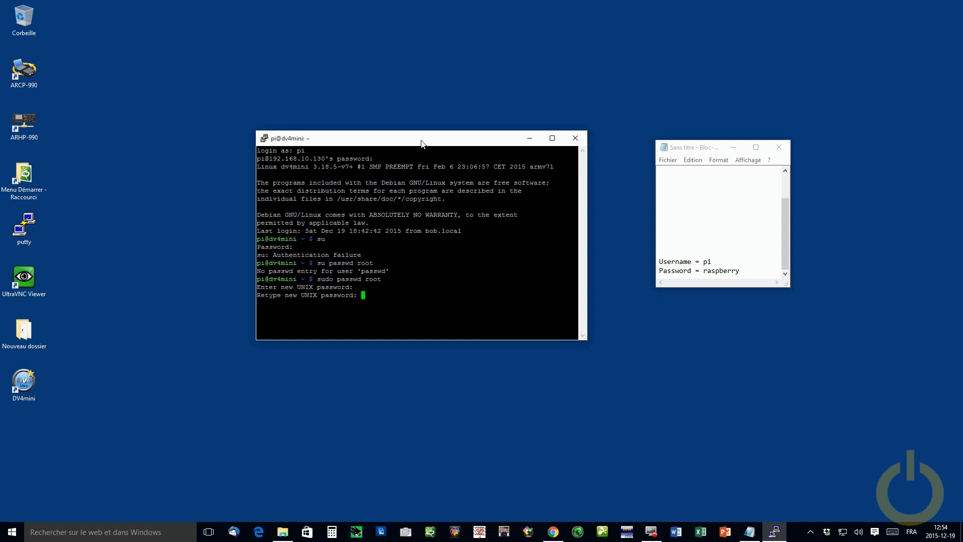
key("Return")
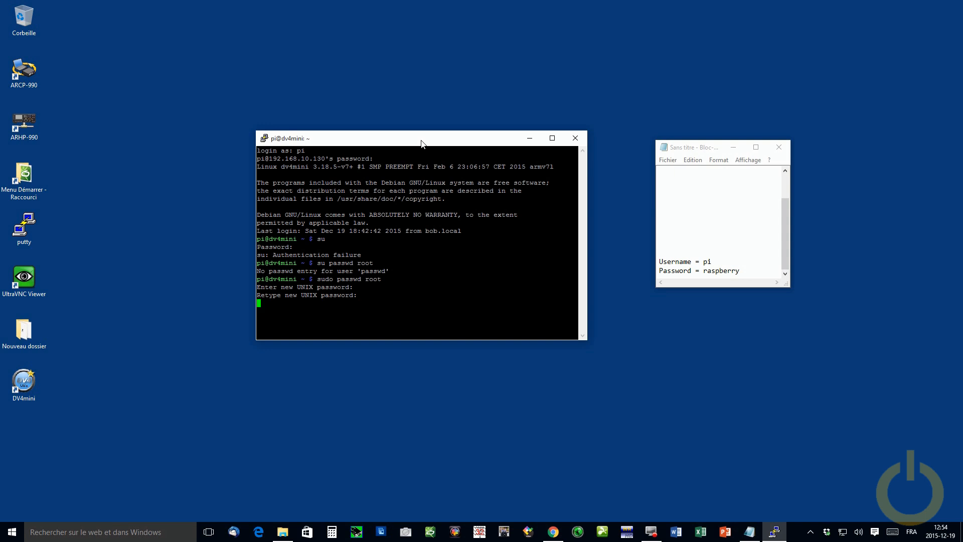
key("Return")
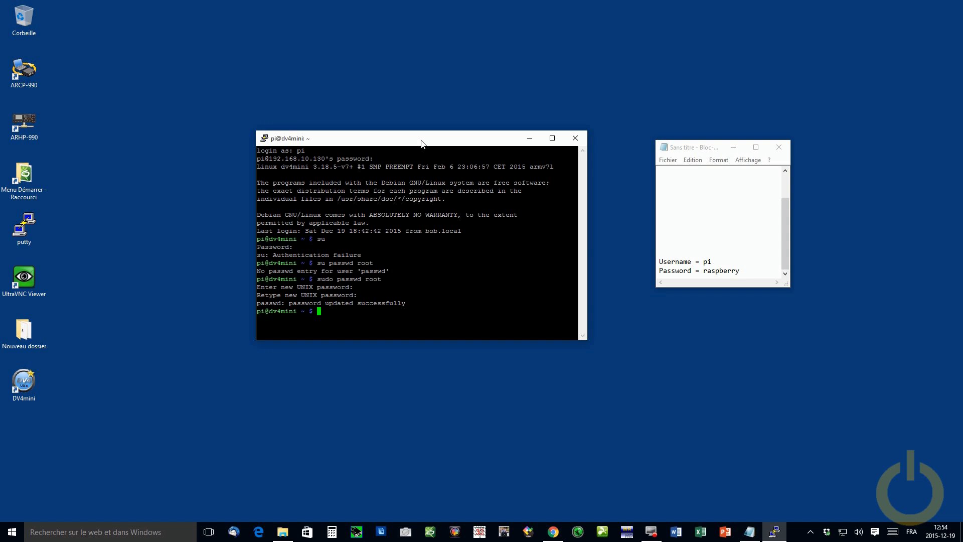
Switch to the root account with su and type the raspi-config command.
type("su")
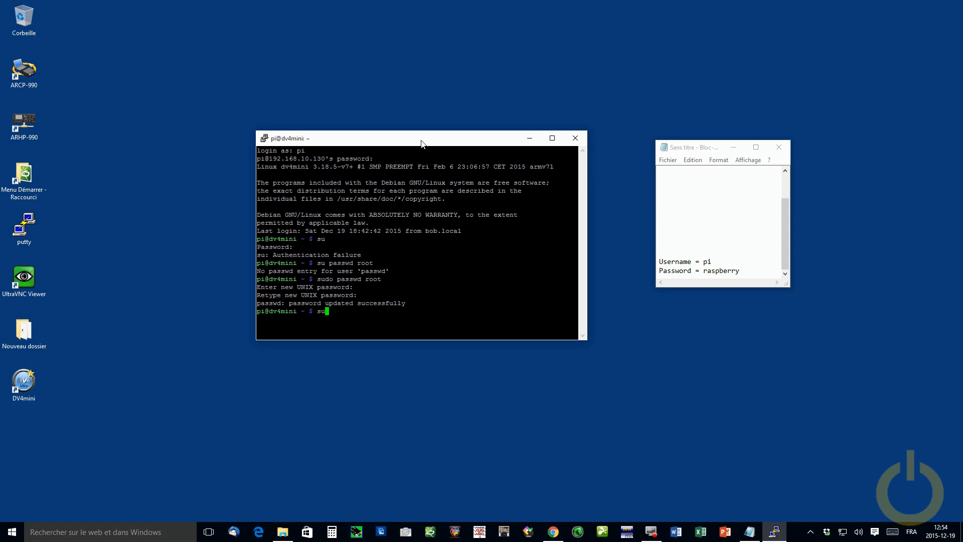
key("Return")
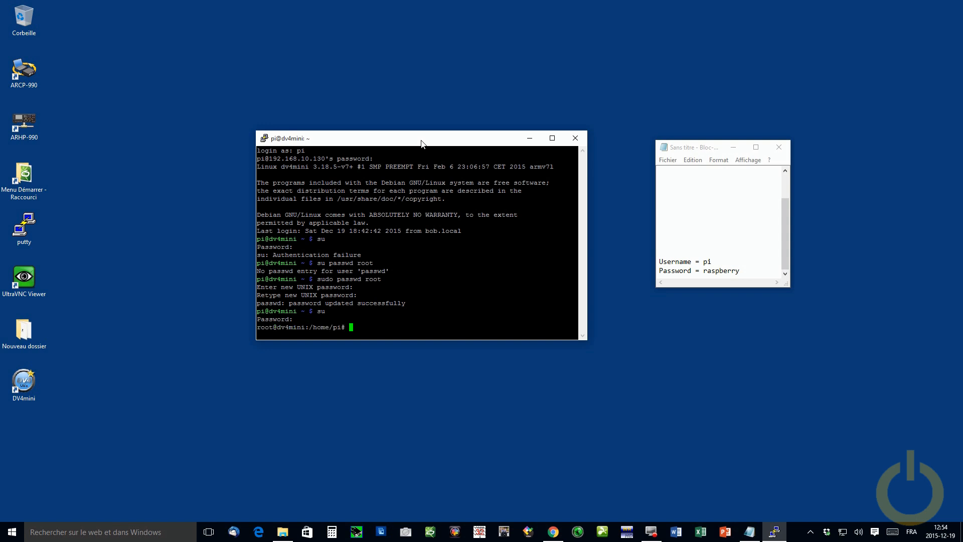
type("r")
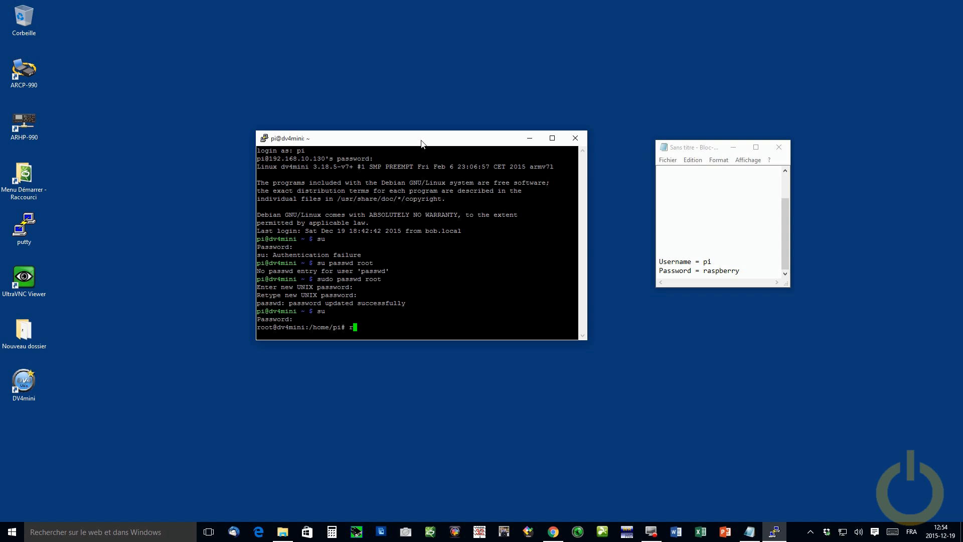
type("aspi-")
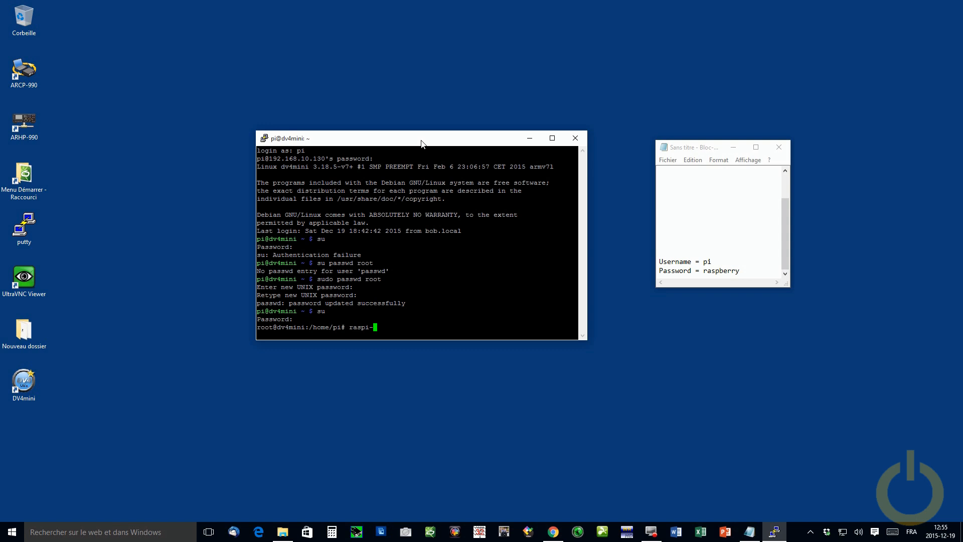
type("cong")
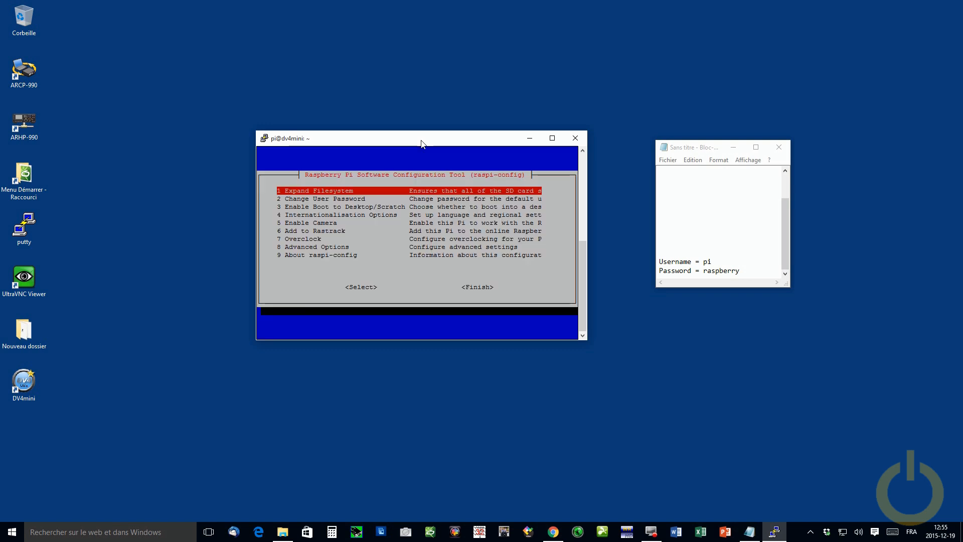
Open 4 Internationalisation Options in raspi-config.
key("Down")
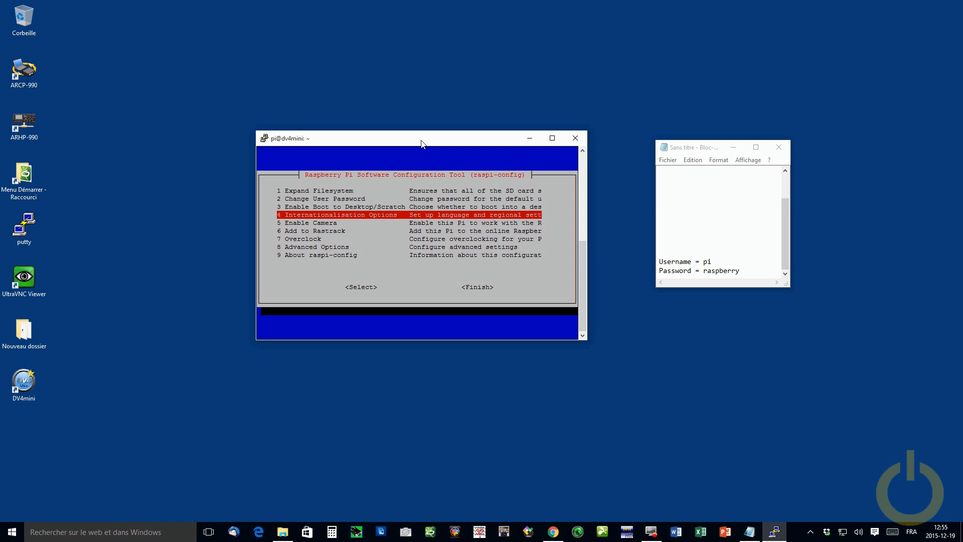
key("Return")
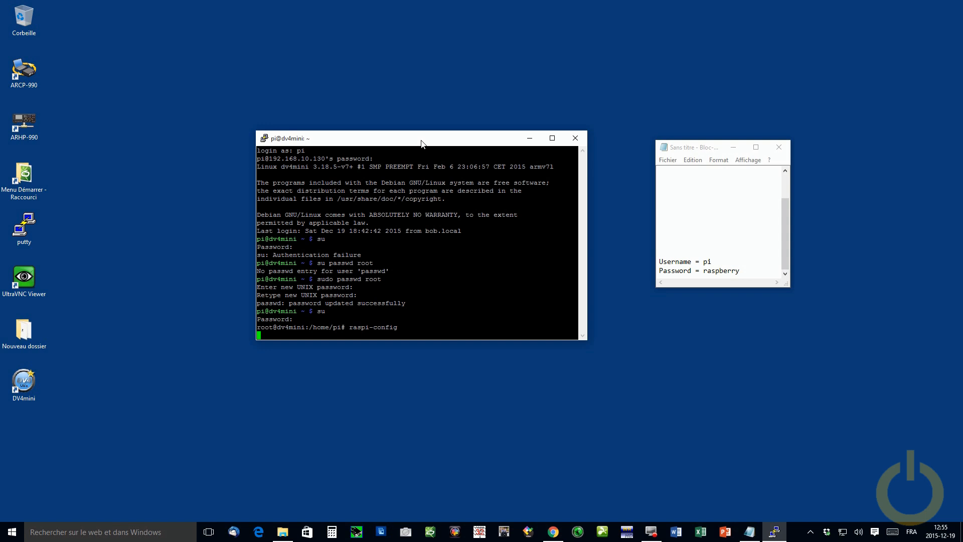
Choose Change Locale, mark en_US.UTF-8 UTF-8 in the list, and confirm with Ok.
key("Return")
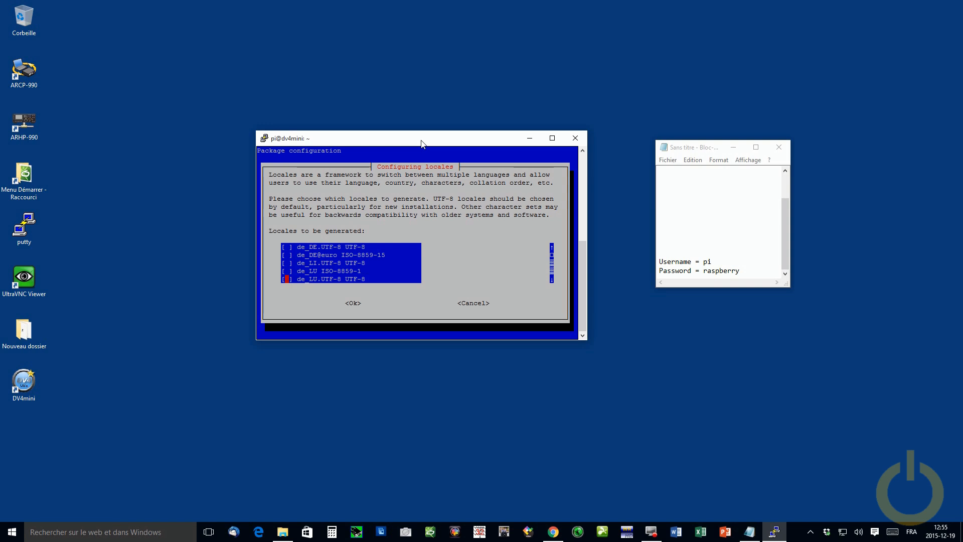
scroll("down", 3)
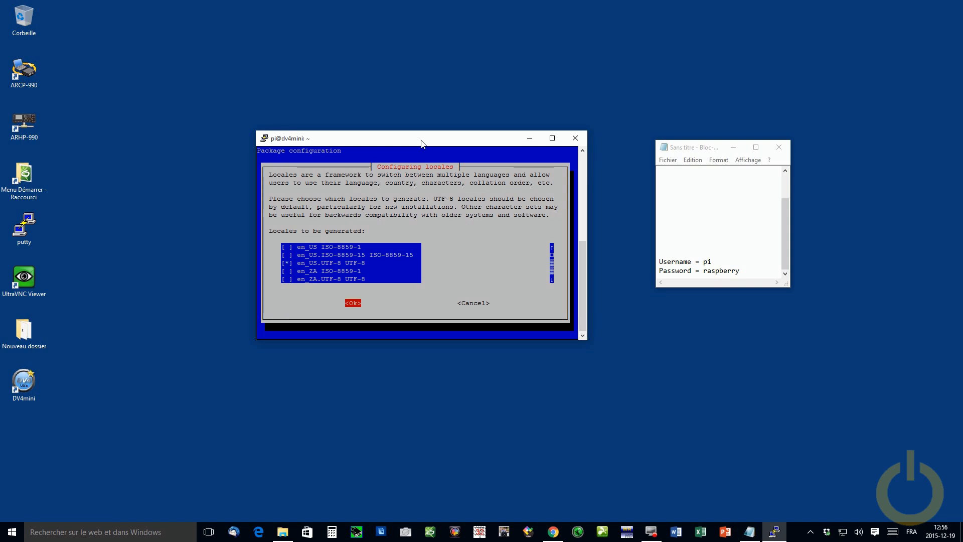
left_click(353, 302)
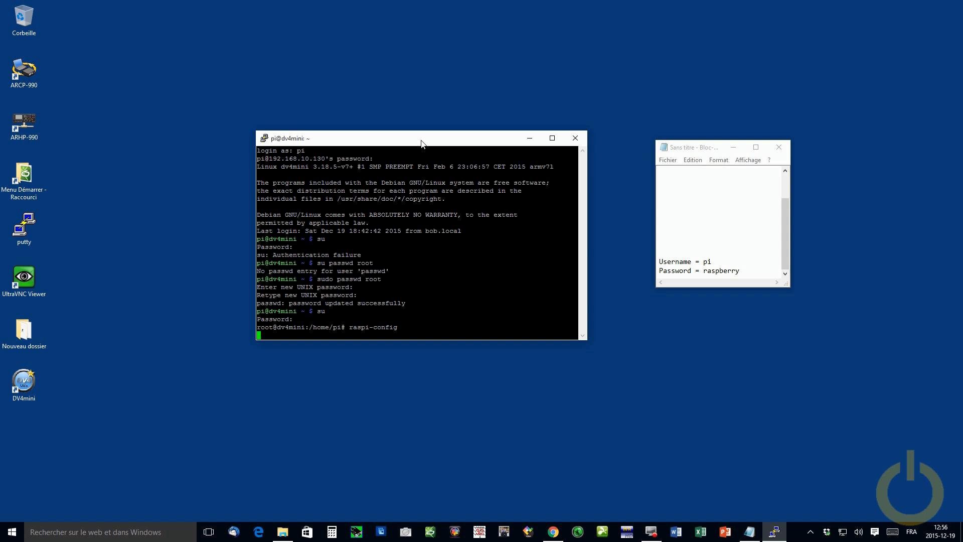
Accept the default locale, let en_GB.UTF-8 and en_US.UTF-8 generate, then exit raspi-config.
key("Return")
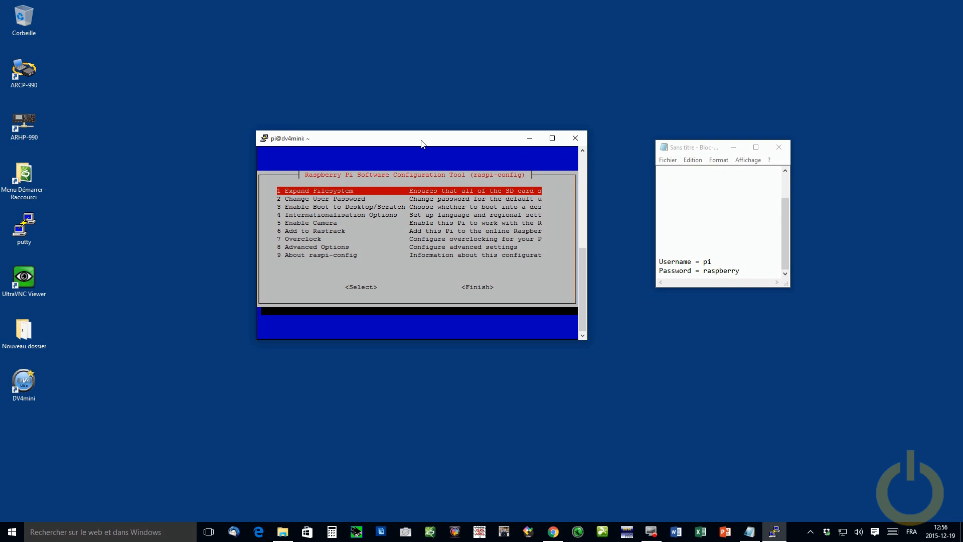
key("Down")
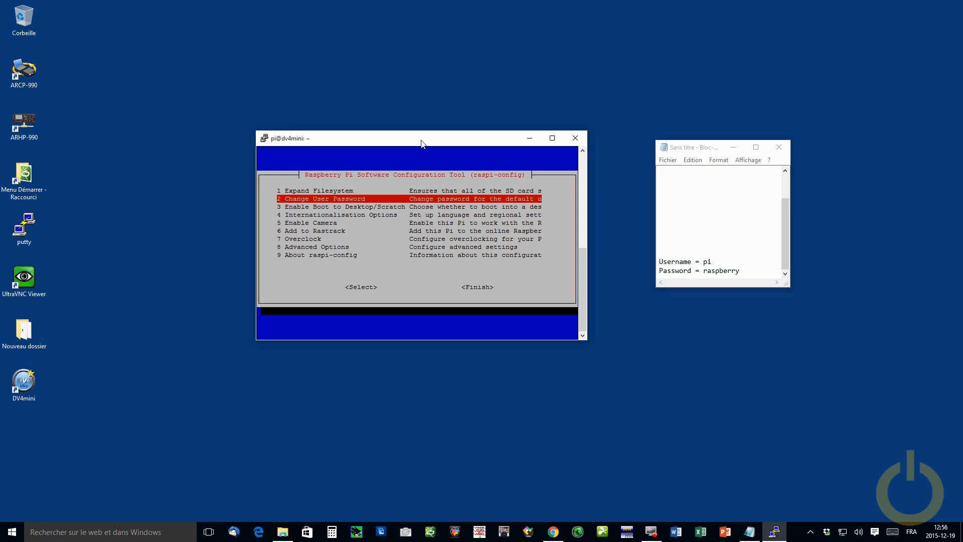
key("Tab")
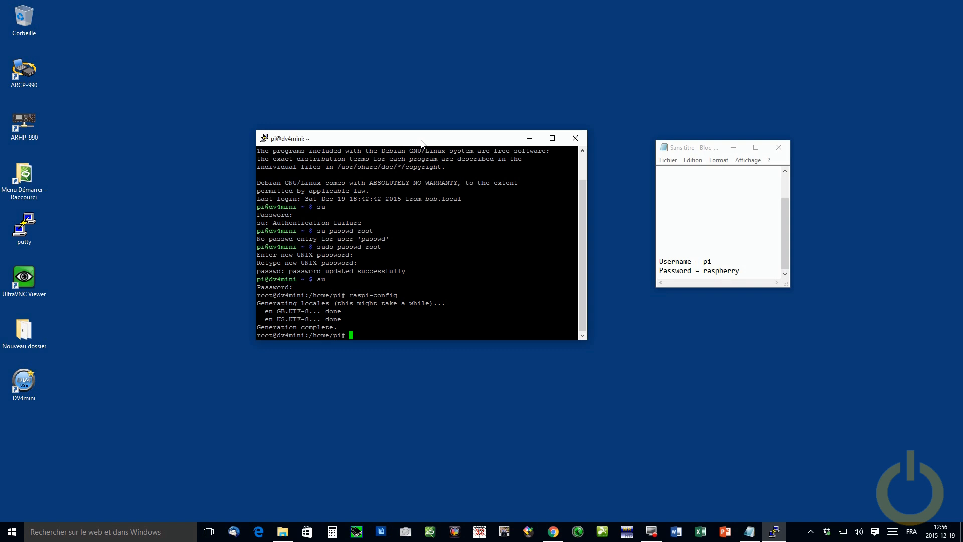
mouse_move(383, 423)
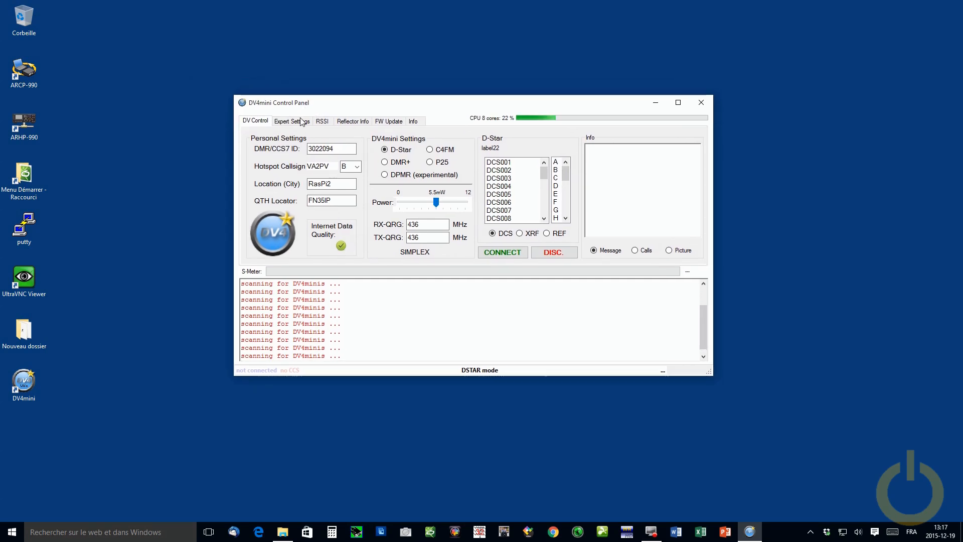
Open the Expert Settings tab in the DV4mini Control Panel.
left_click(291, 121)
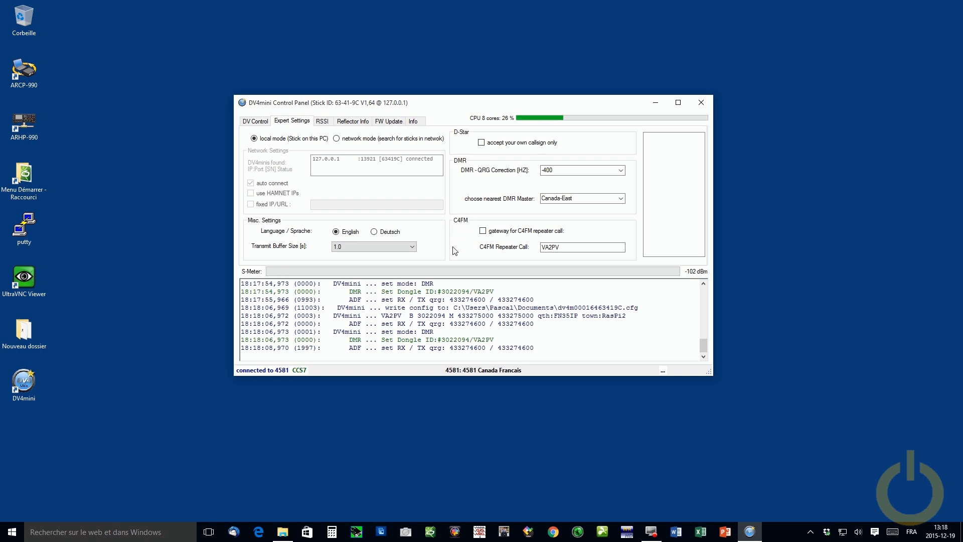
mouse_move(469, 234)
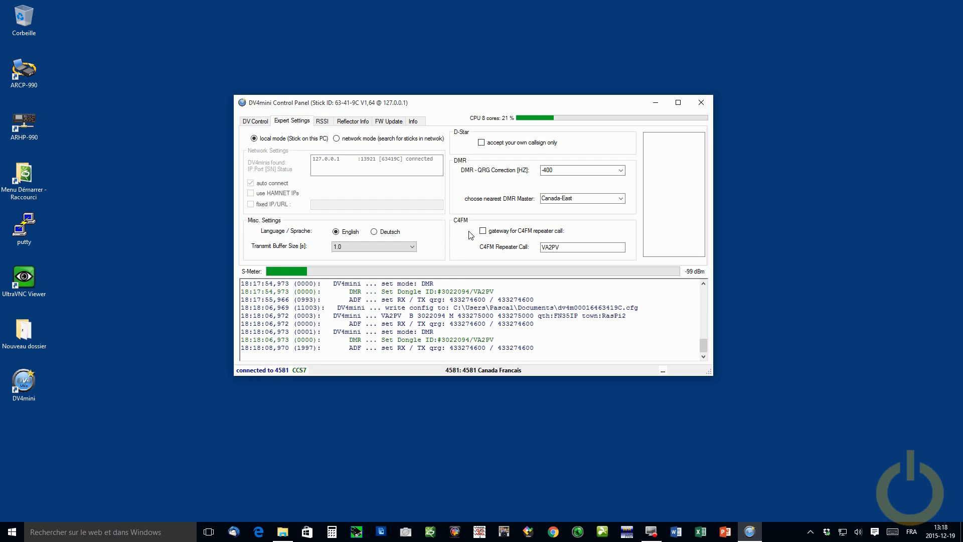
mouse_move(482, 272)
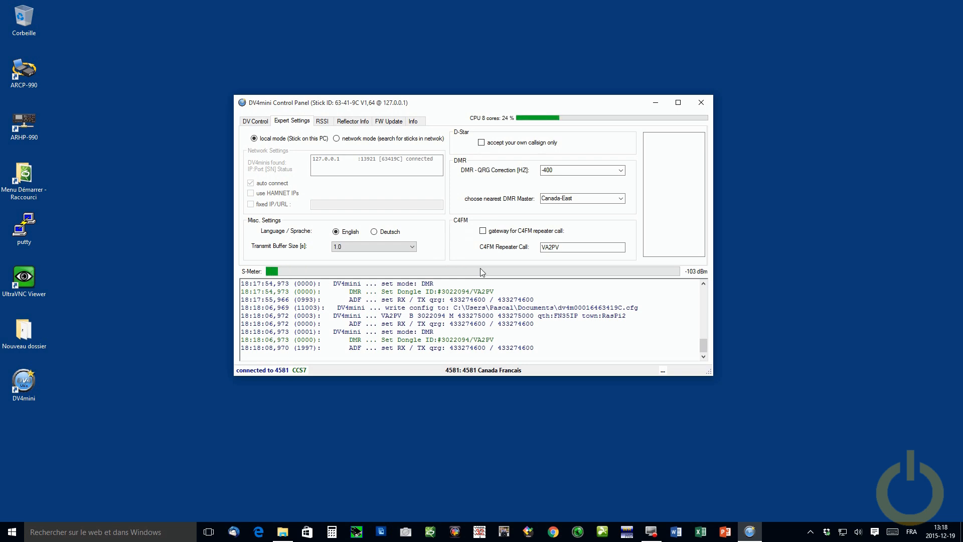